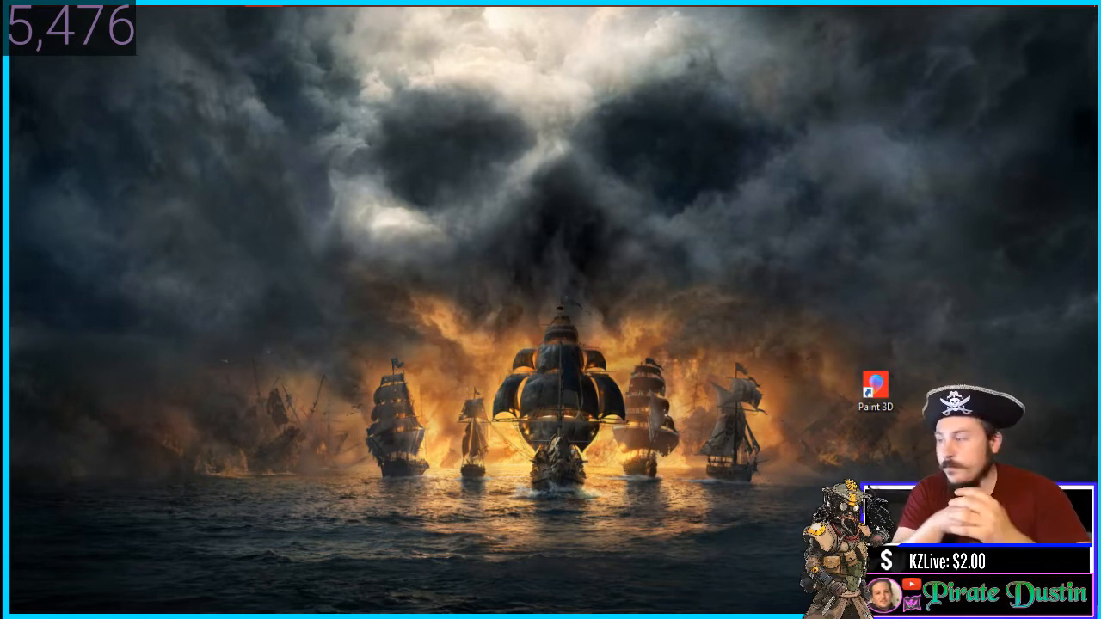
Launch Paint 3D from its desktop shortcut to get a new blank canvas.
double_click(872, 379)
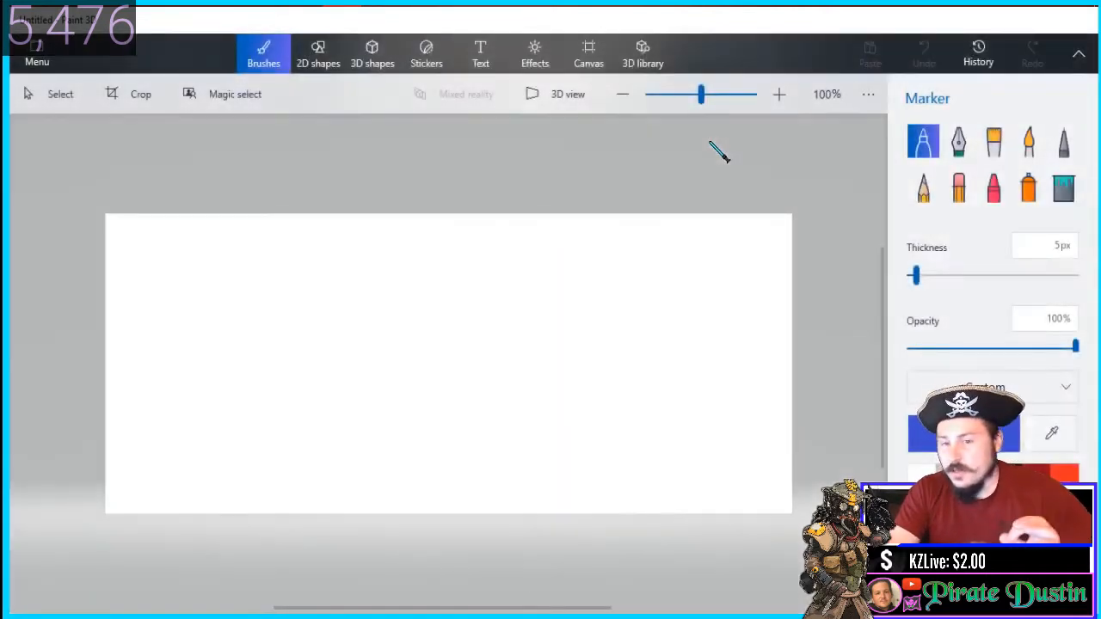
Resize the canvas to 1280×720 px and draw a thick black square border around it.
left_click(588, 54)
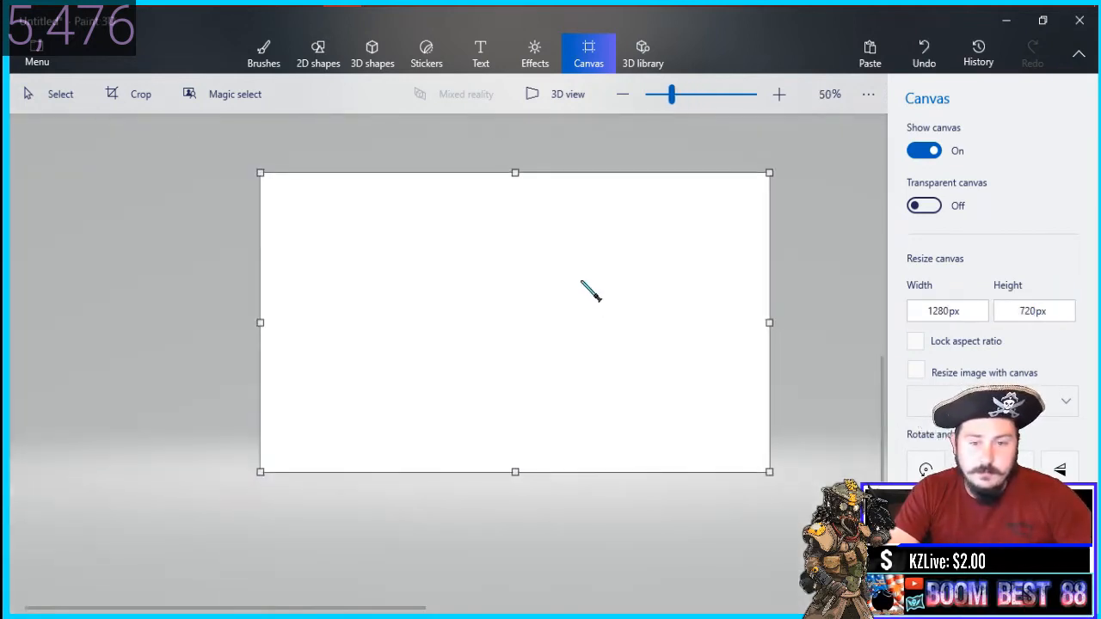
left_click(317, 52)
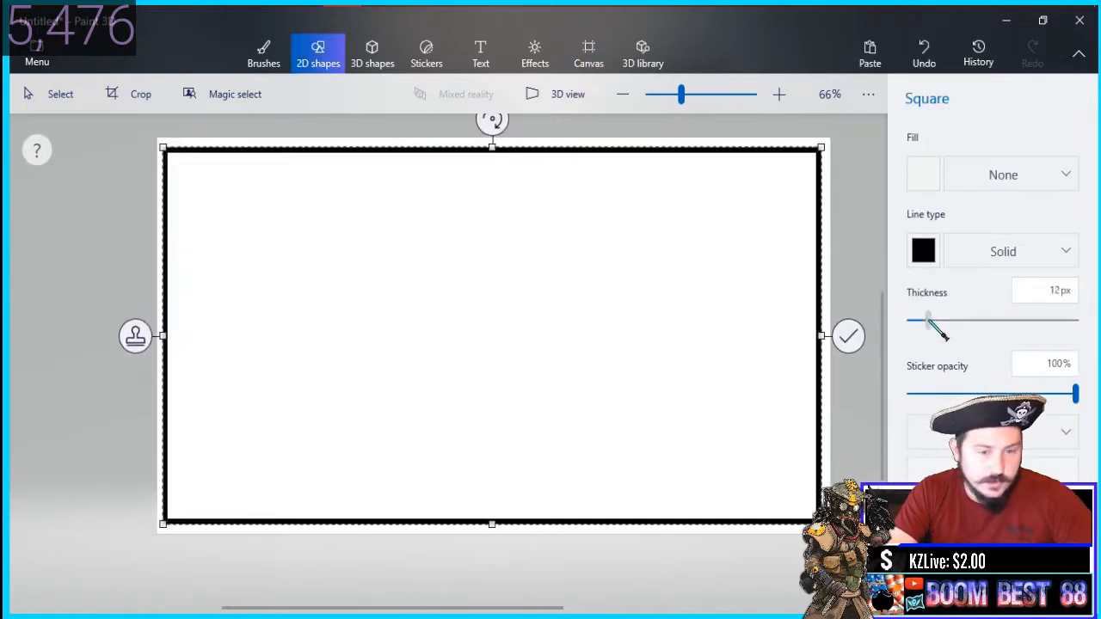
left_click_drag(927, 320, 938, 320)
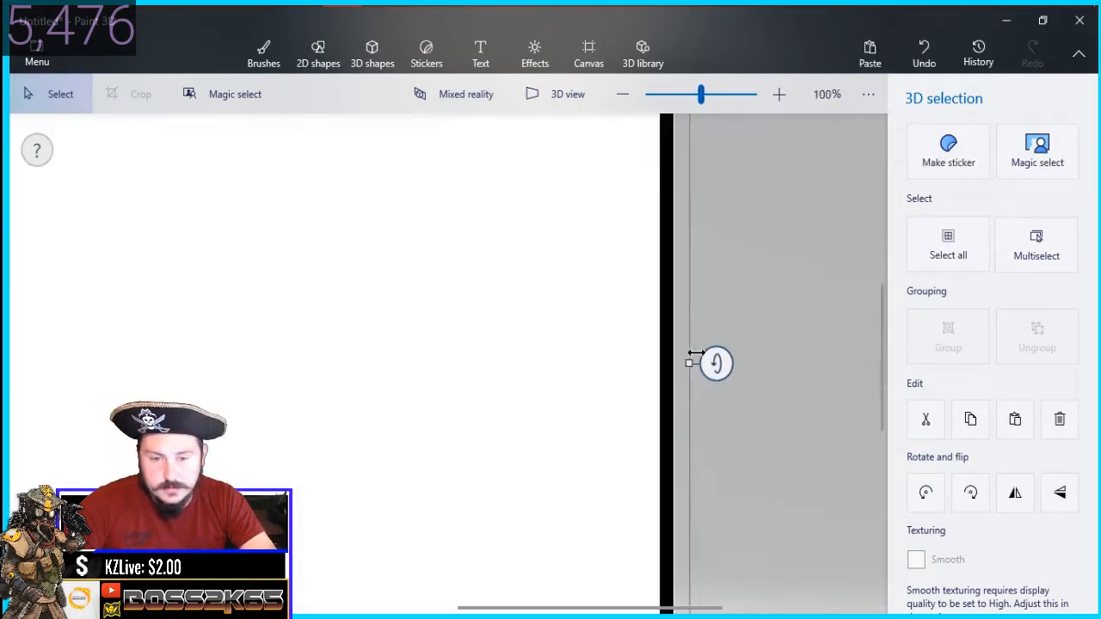
left_click(317, 52)
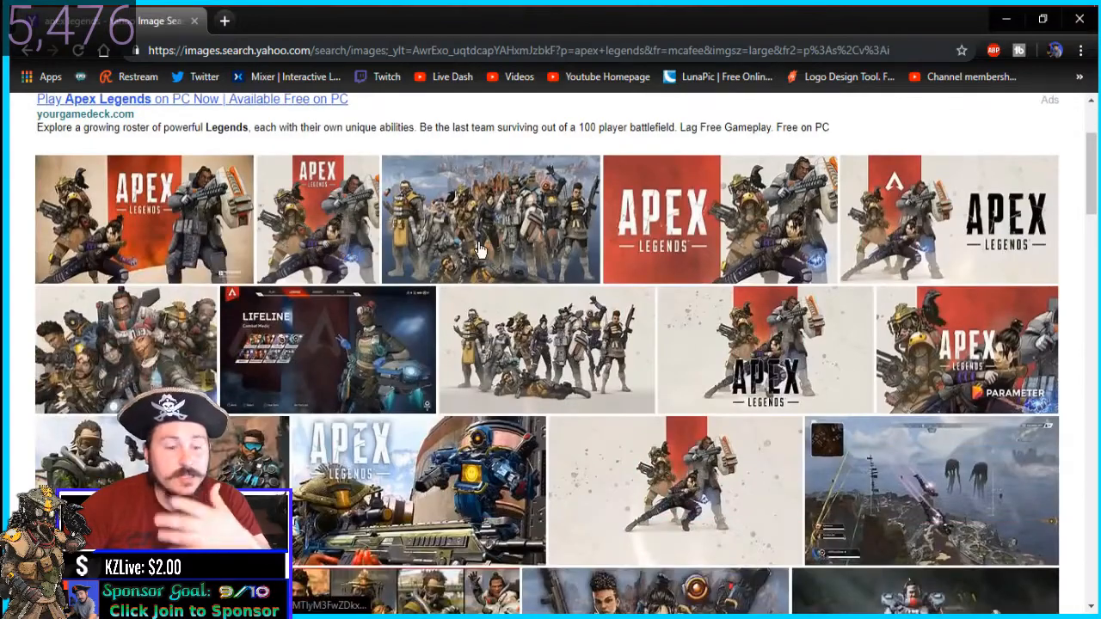
Scroll through the Yahoo Apex Legends image results to find a logo image.
scroll("down", 3)
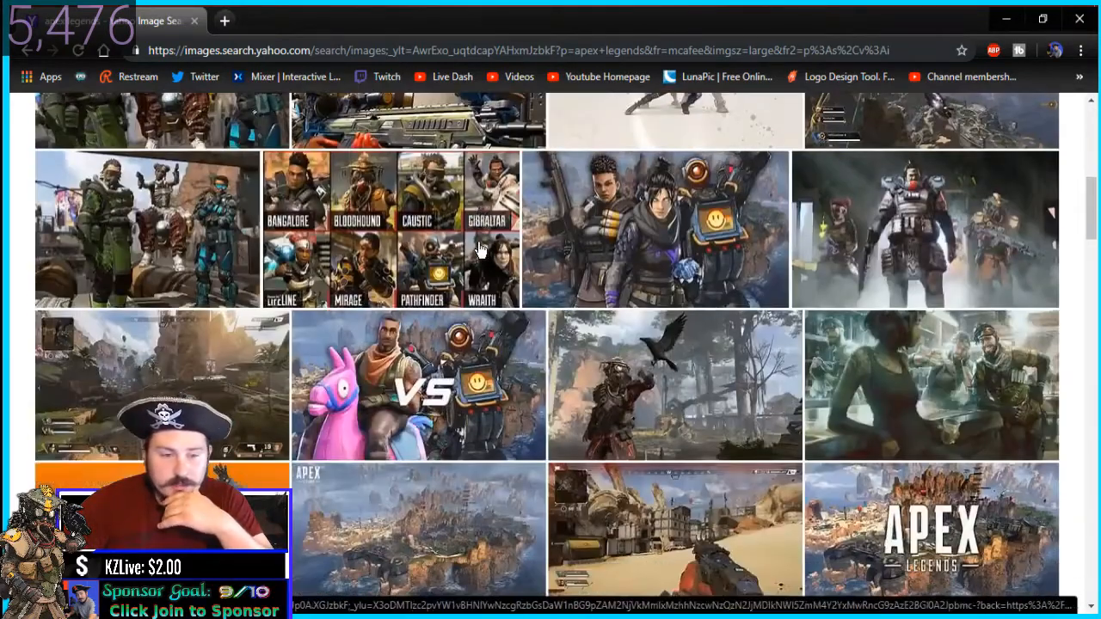
scroll("down", 3)
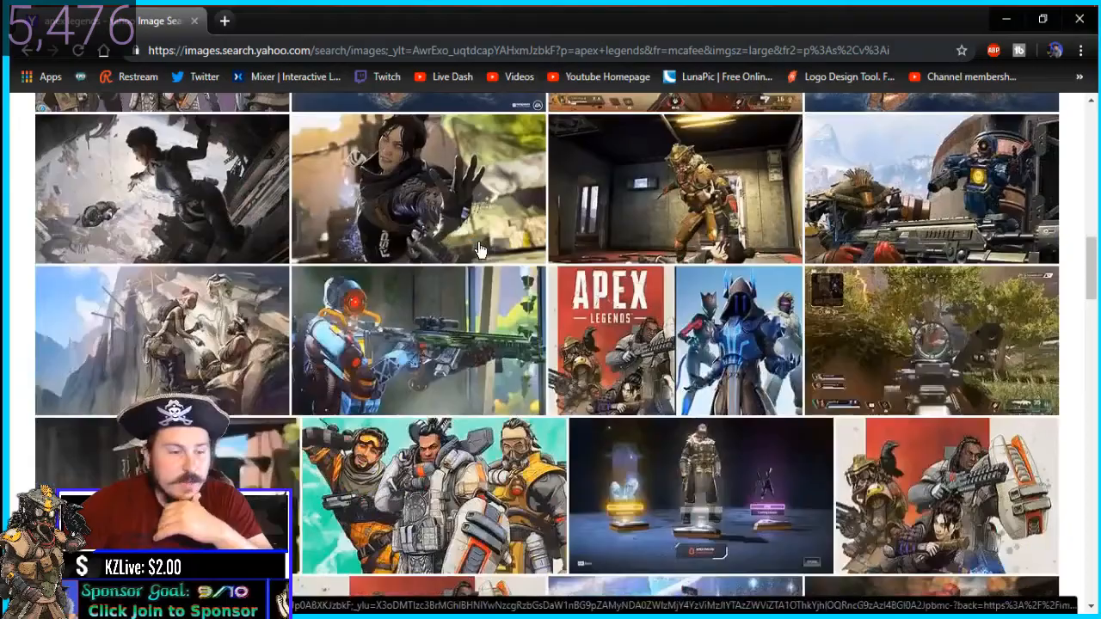
scroll("down", 3)
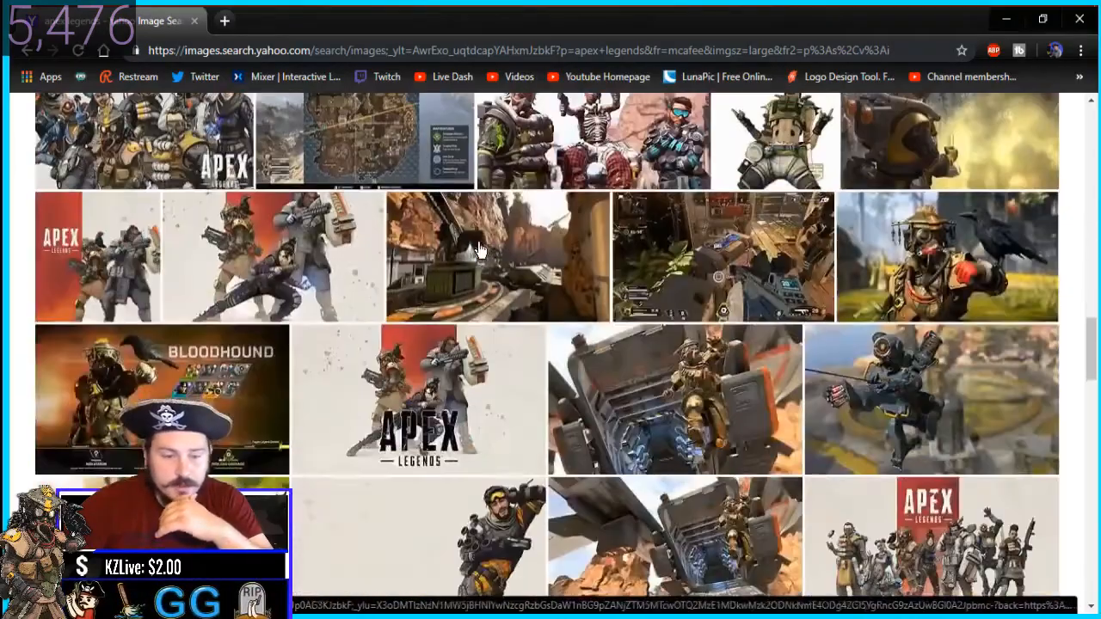
scroll("down", 3)
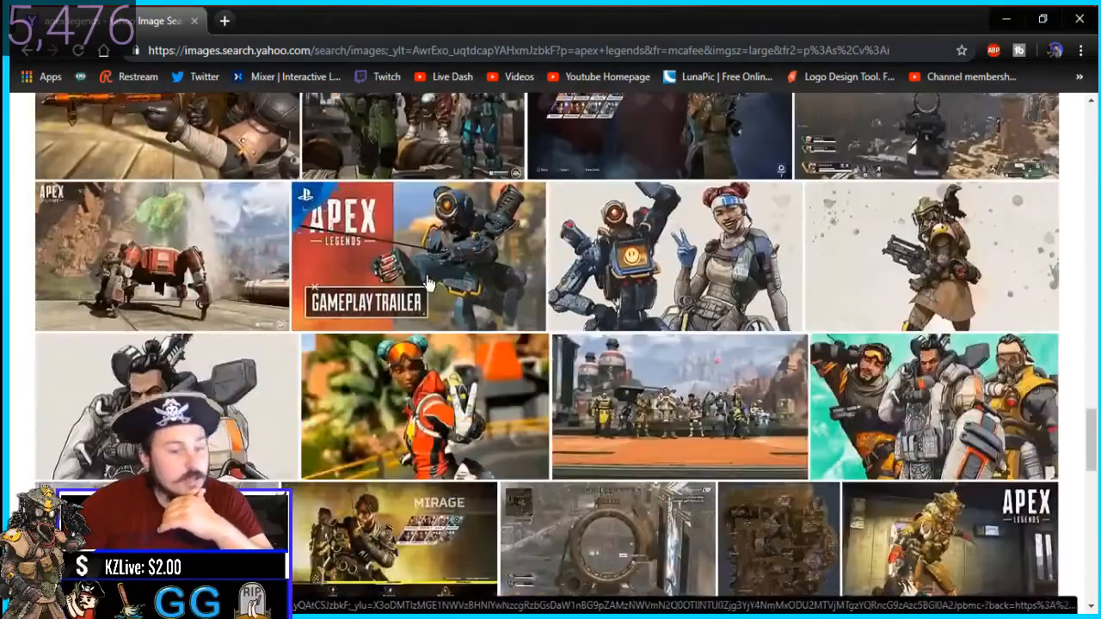
scroll("down", 3)
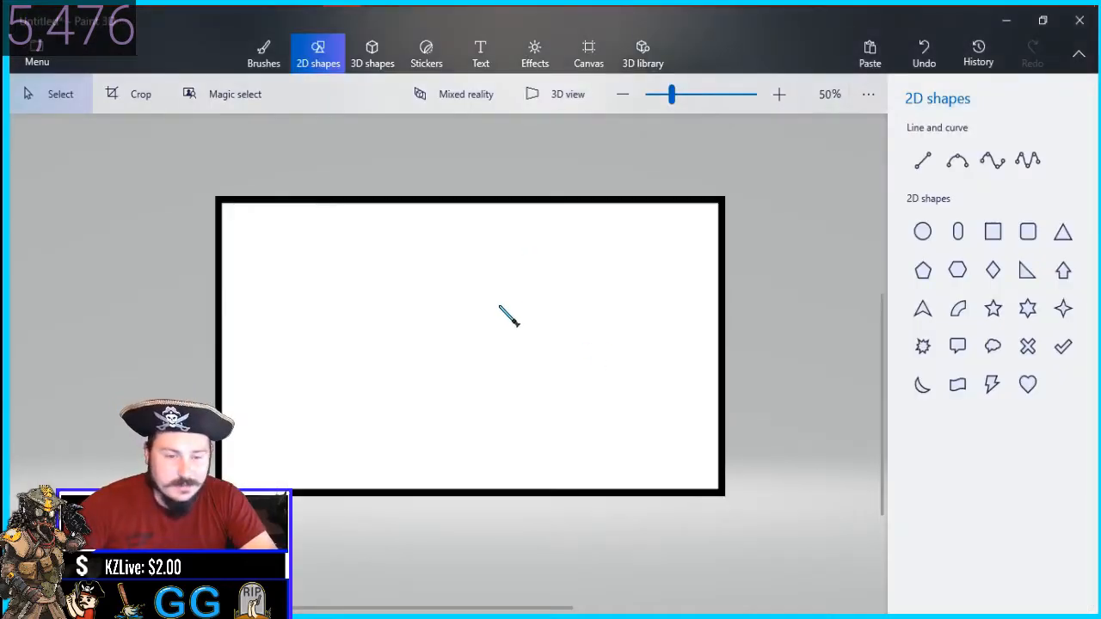
Paste the Apex Legends picture and magic-select out only the APEX LEGENDS logo.
left_click(870, 52)
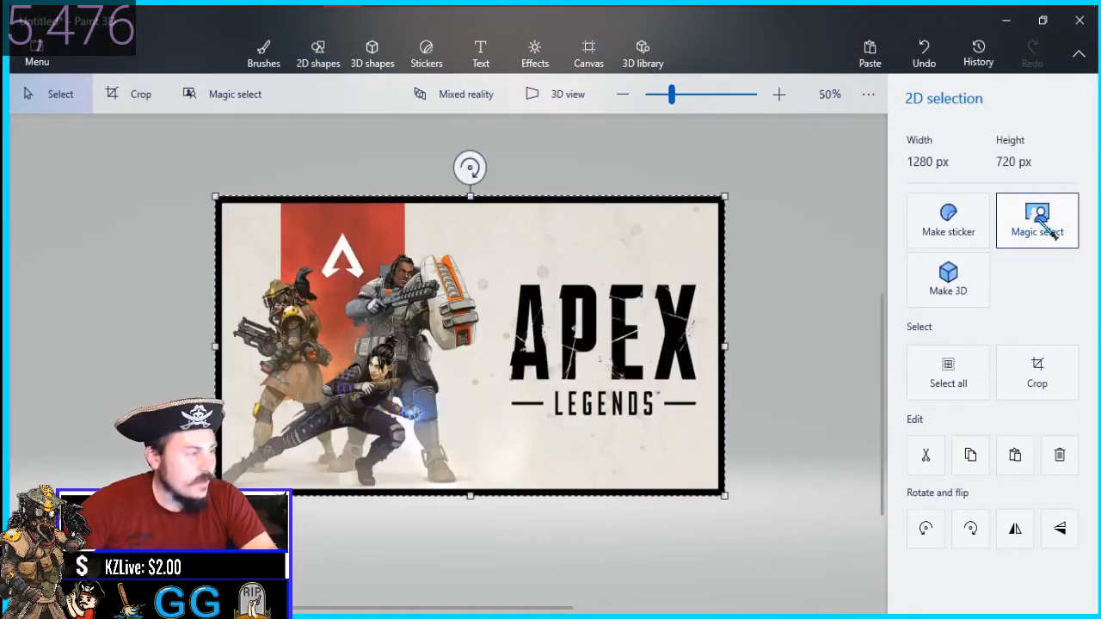
left_click(1037, 220)
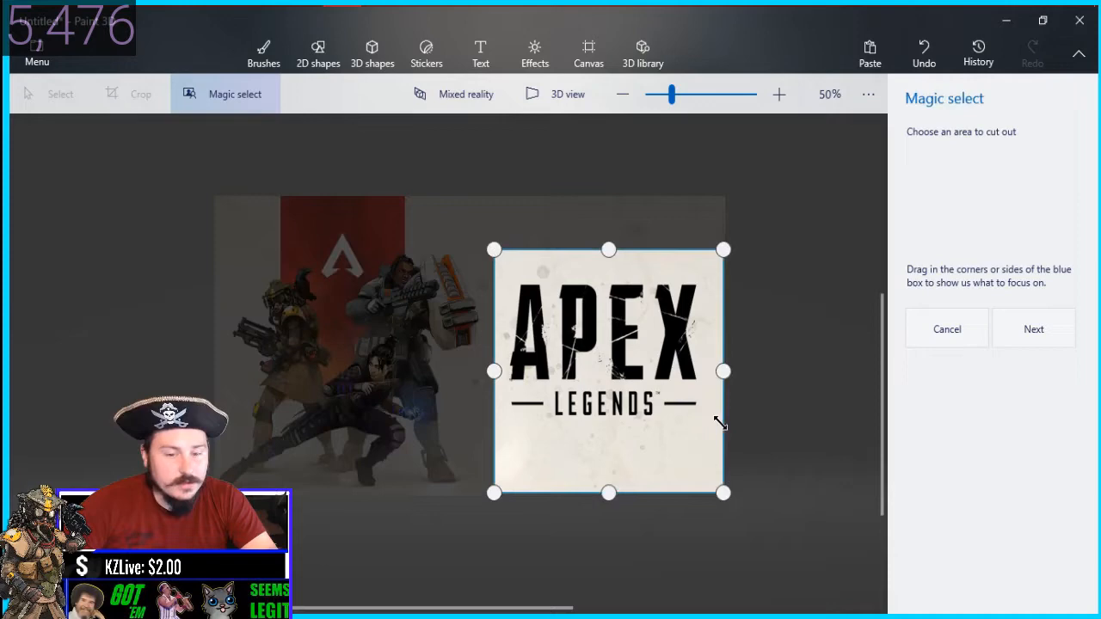
left_click(1033, 328)
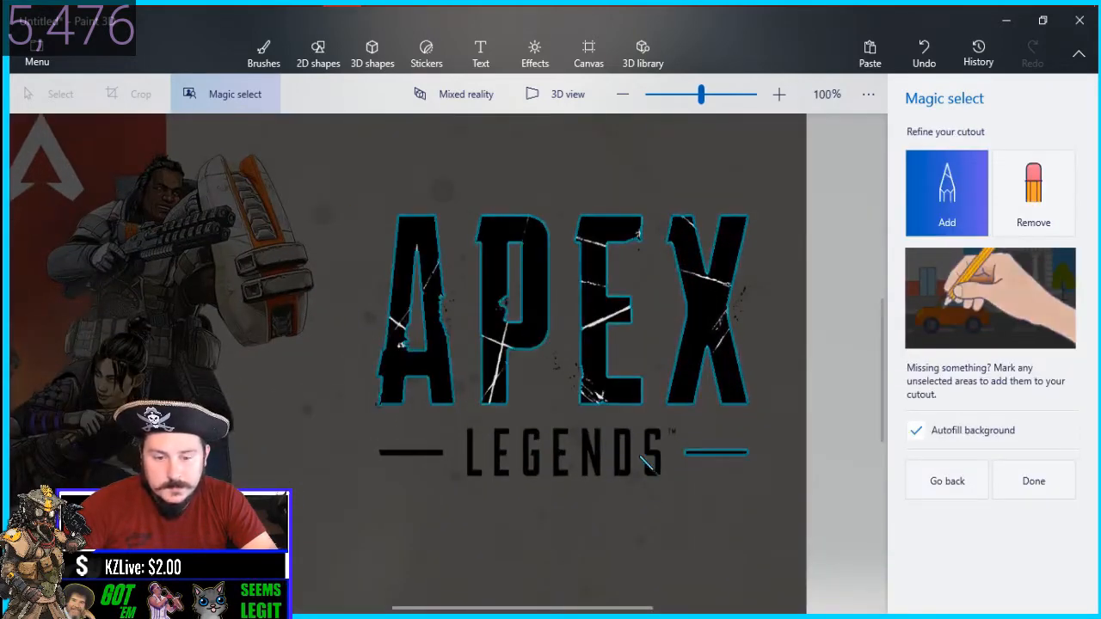
left_click(779, 94)
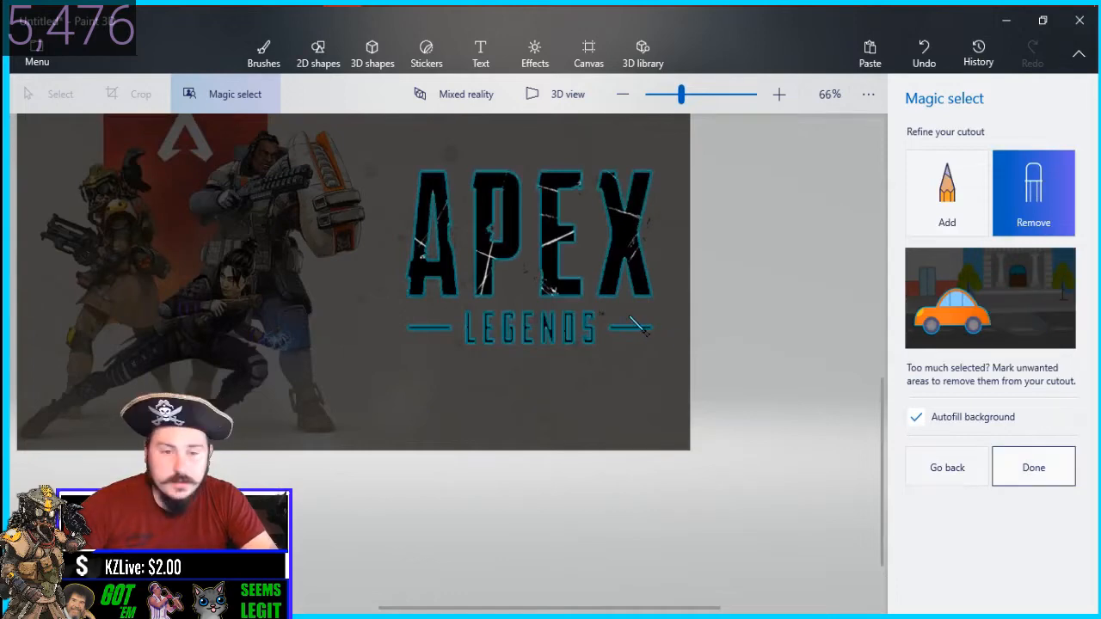
left_click(1033, 467)
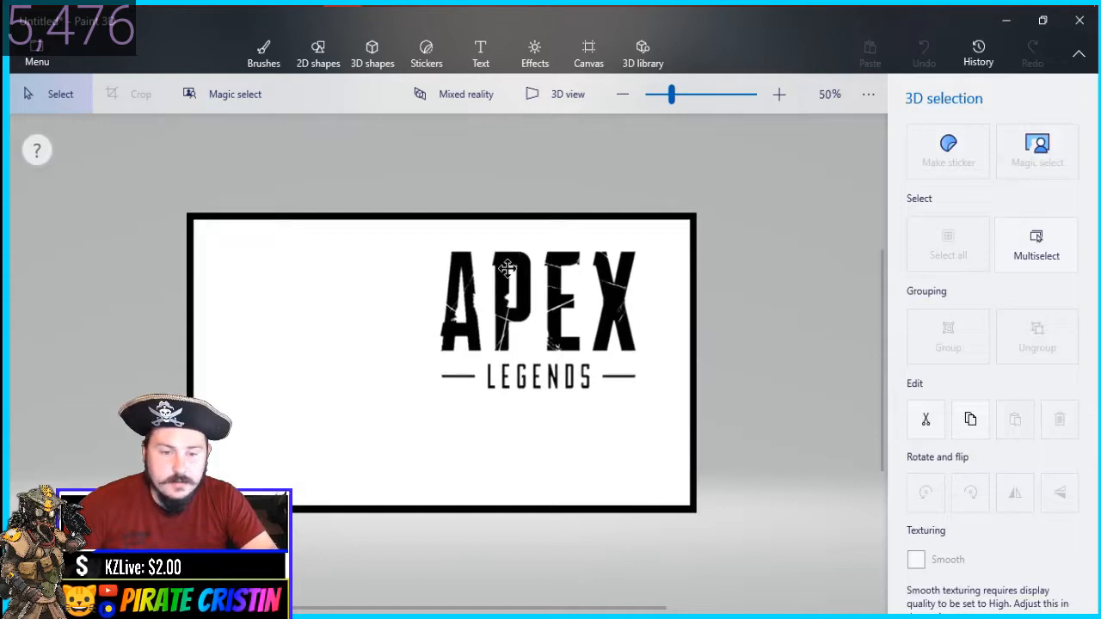
Fill the APEX and LEGENDS letters yellow, and fill the duplicate logo black.
left_click(263, 52)
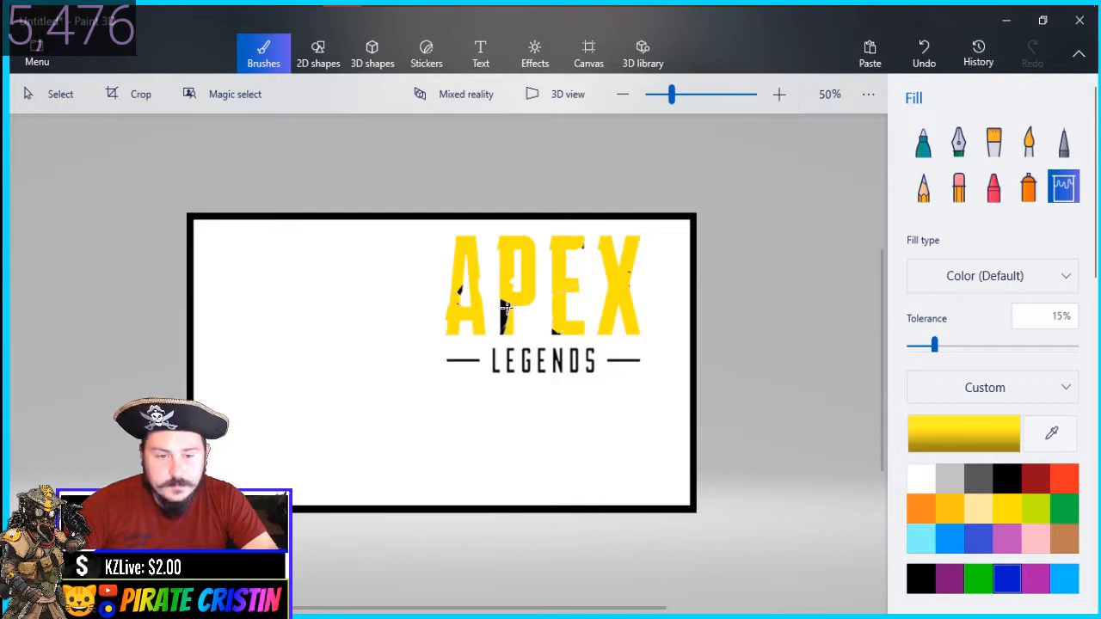
left_click(779, 94)
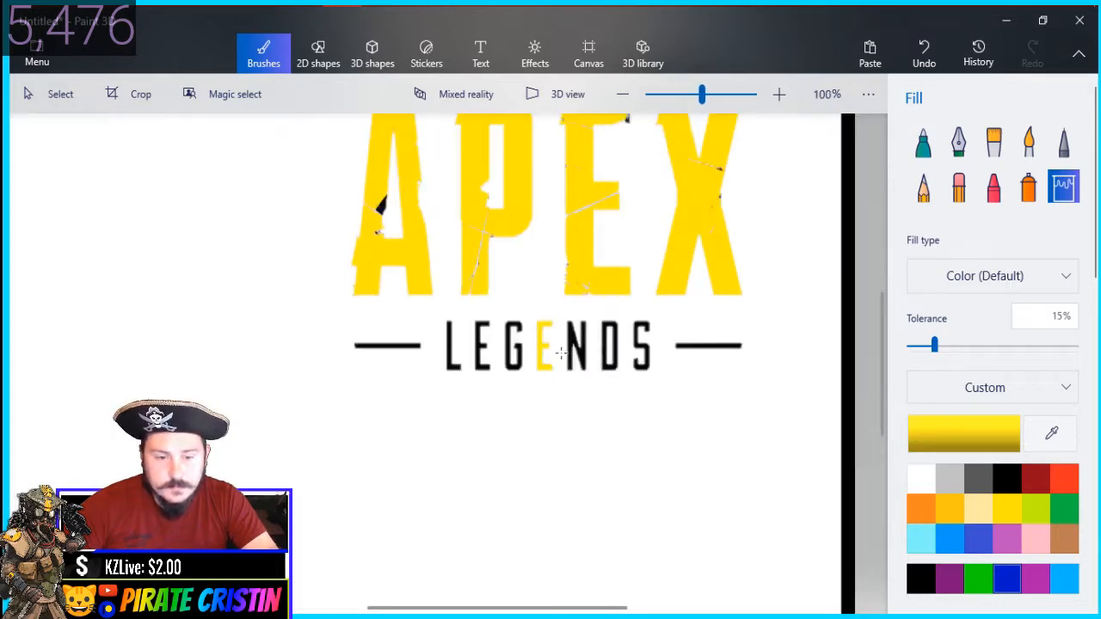
left_click(779, 94)
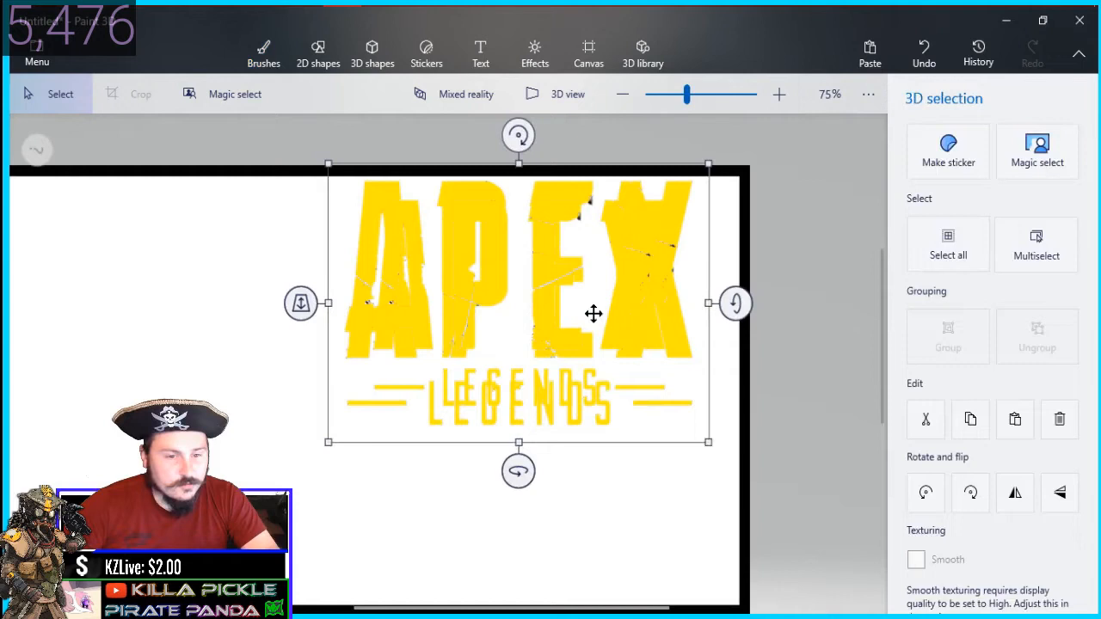
left_click(263, 51)
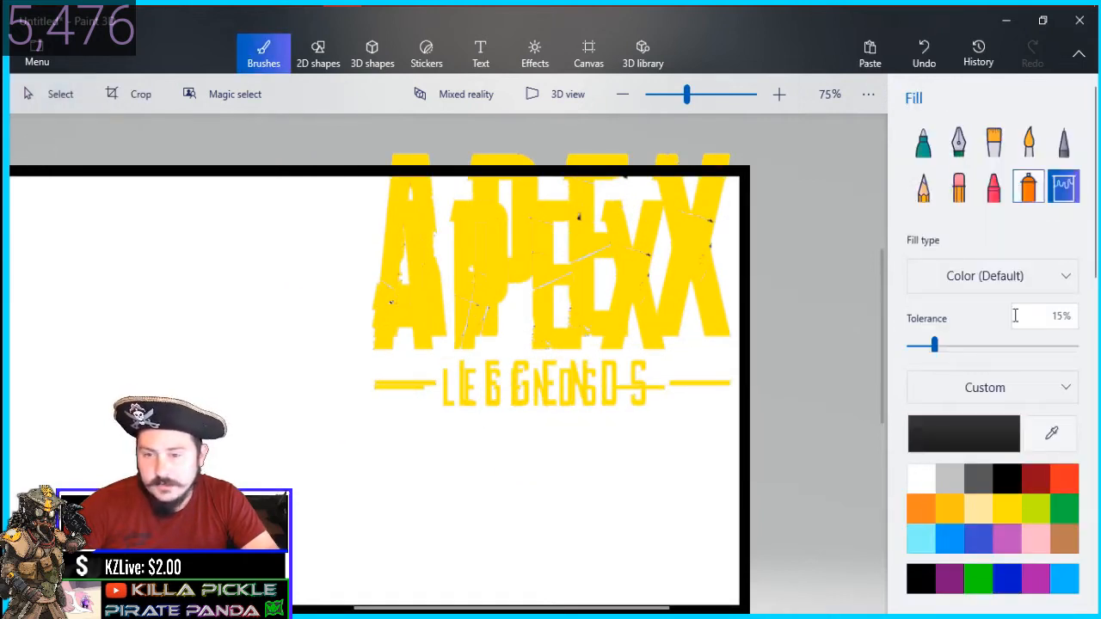
left_click(1028, 188)
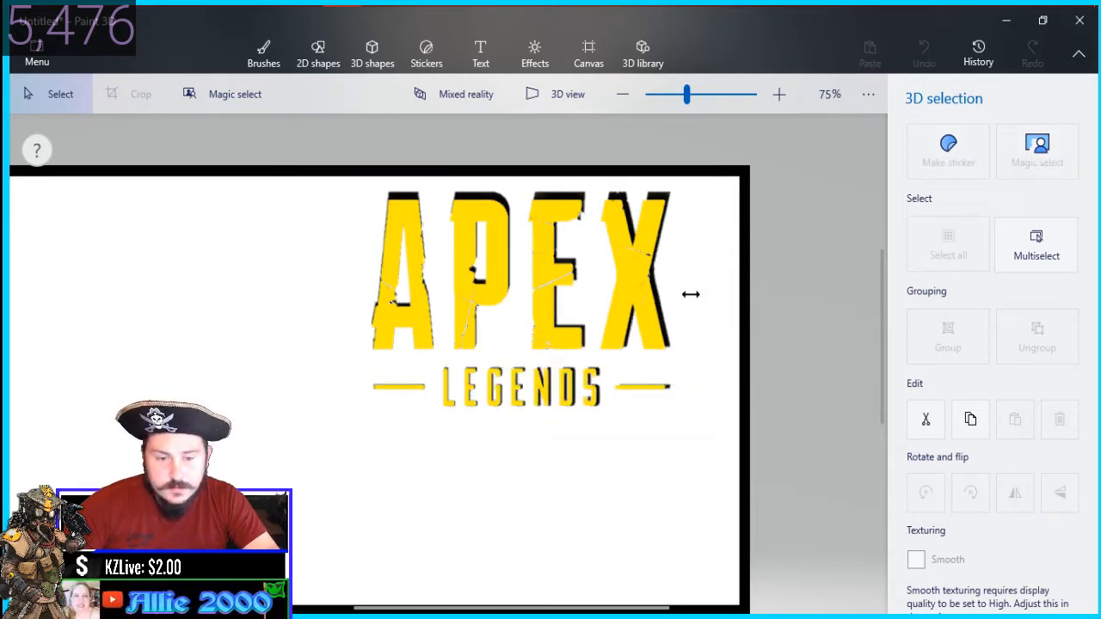
Recolour the black canvas border blue.
left_click(263, 52)
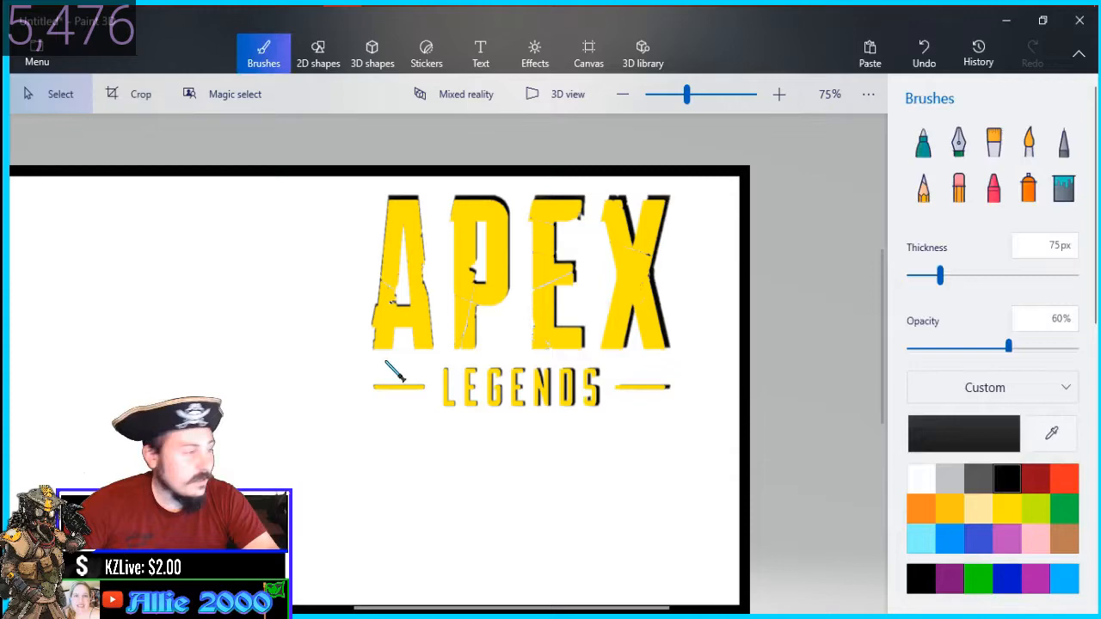
left_click(623, 94)
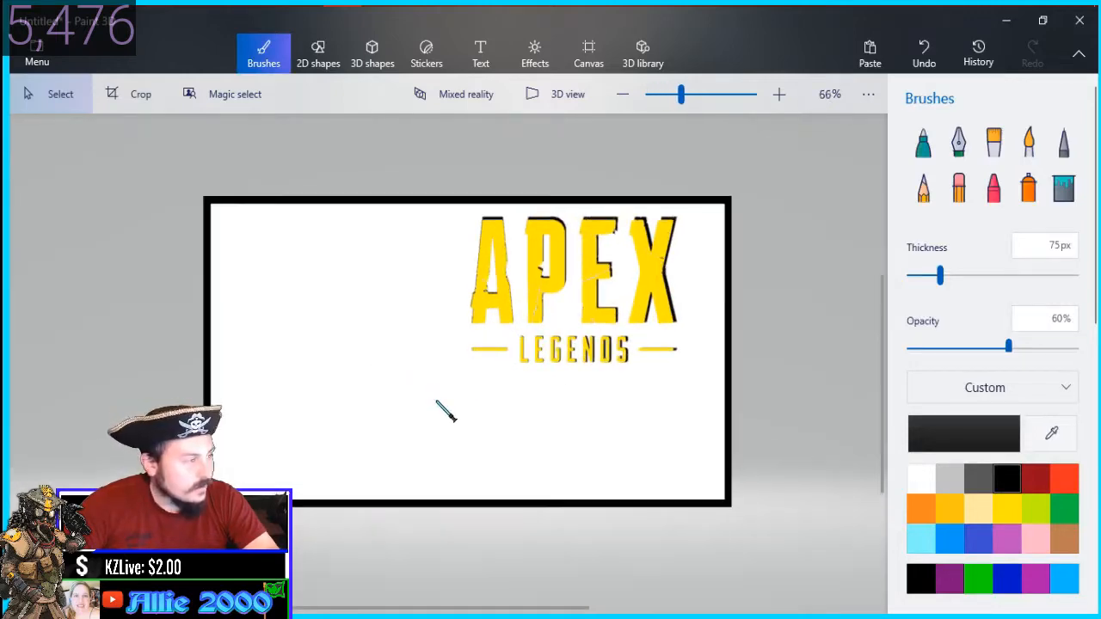
left_click(1062, 187)
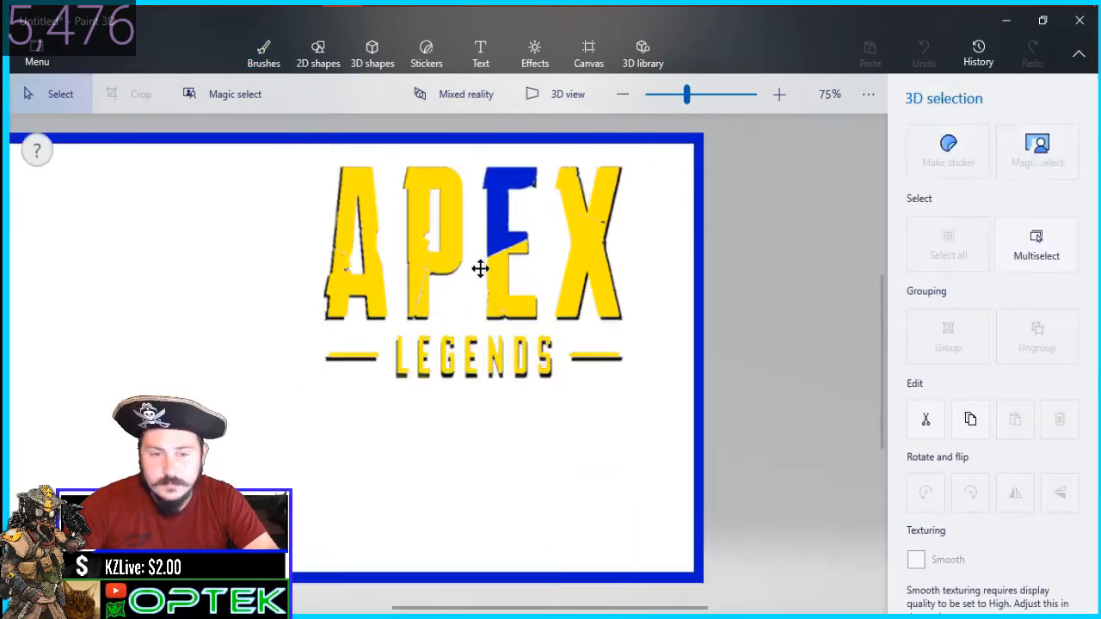
Fill the logo letters blue and move the logo to the canvas's right side.
left_click(263, 50)
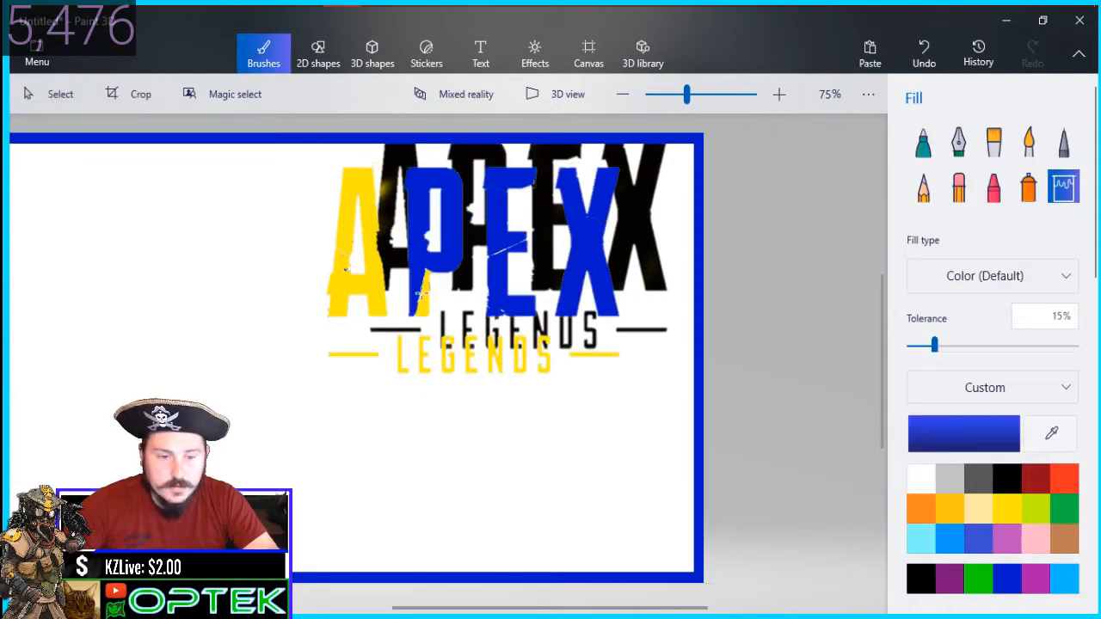
left_click(778, 93)
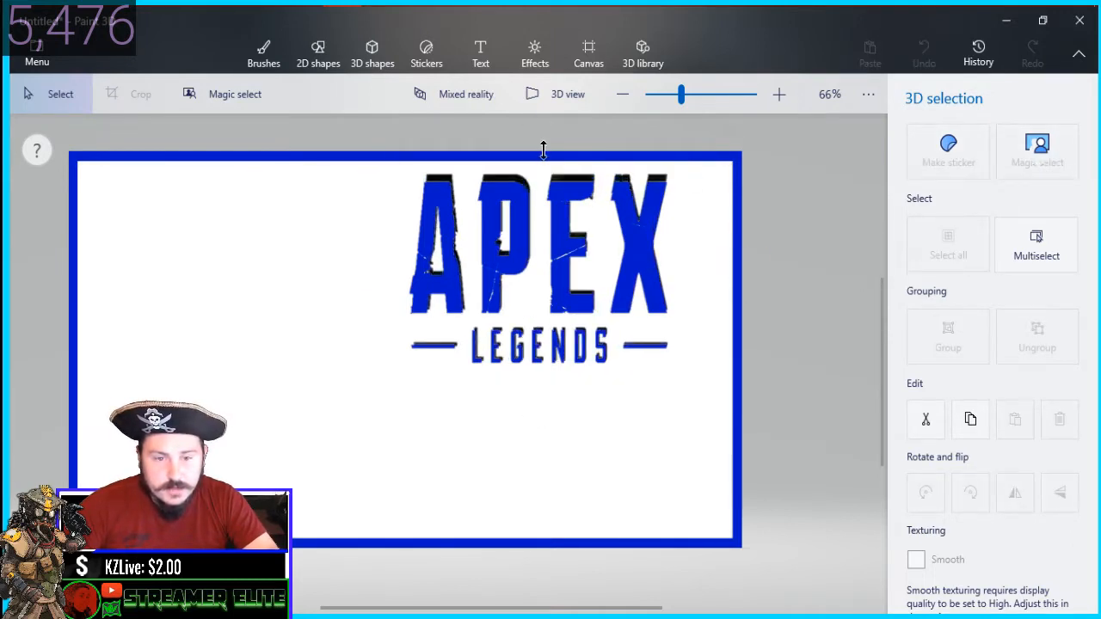
left_click(263, 51)
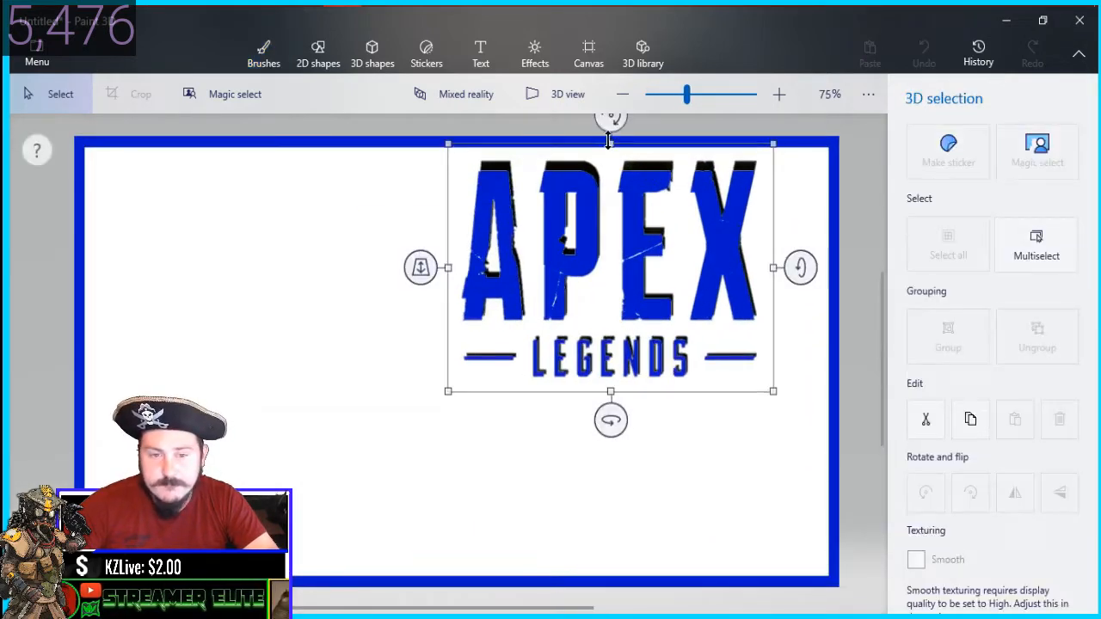
left_click(263, 52)
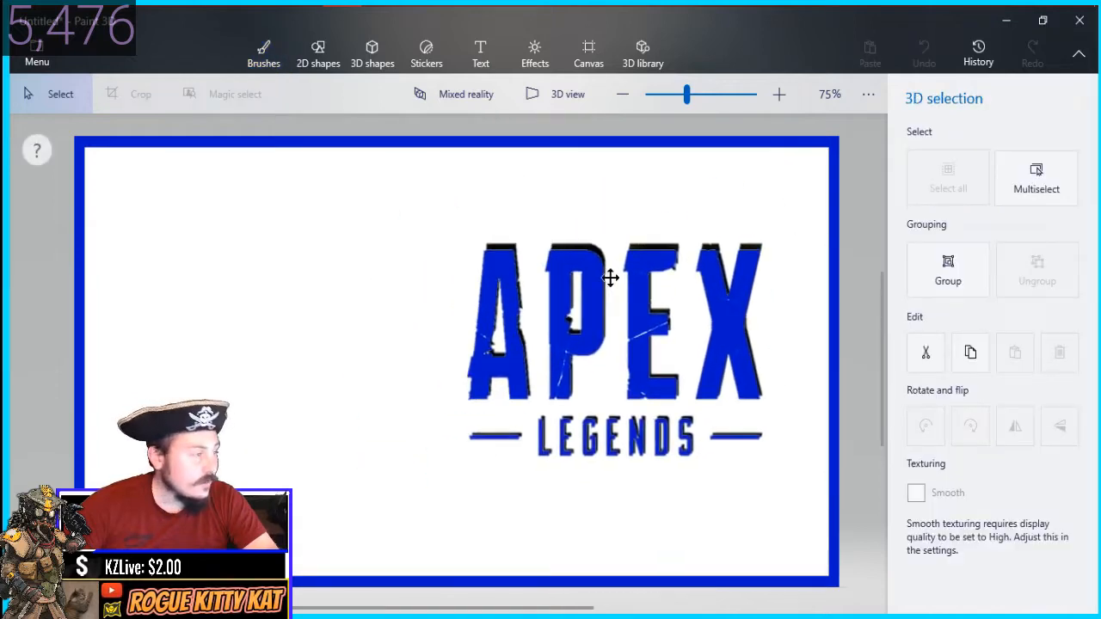
Open the Logitech Webcam pictures folder, scroll to Picture 56 and right-click it.
left_click_drag(611, 278, 258, 209)
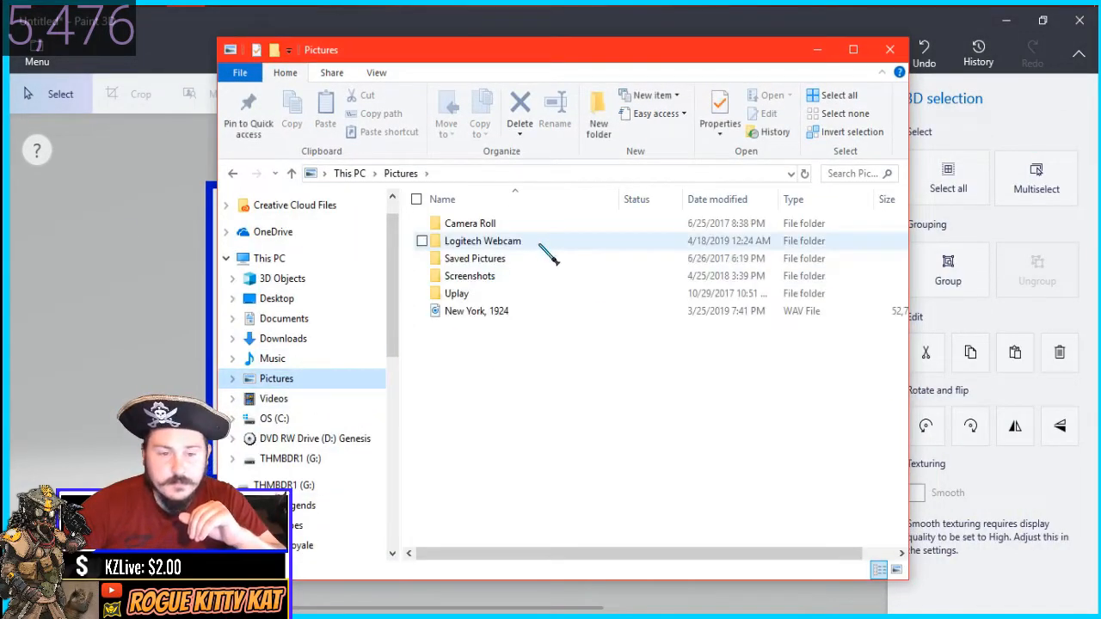
double_click(482, 241)
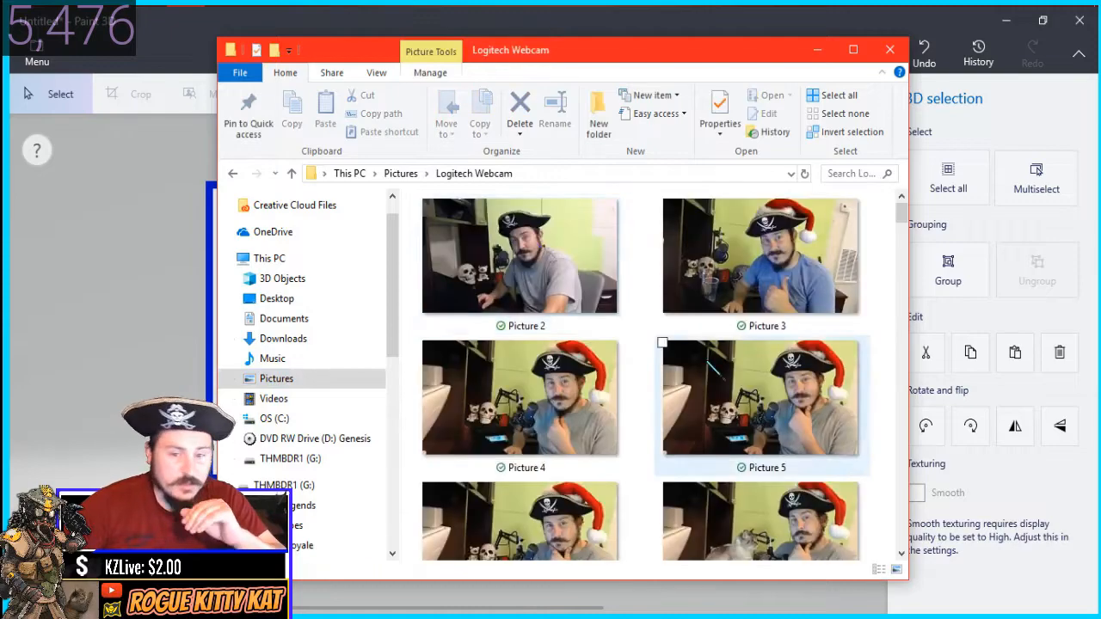
scroll("down", 3)
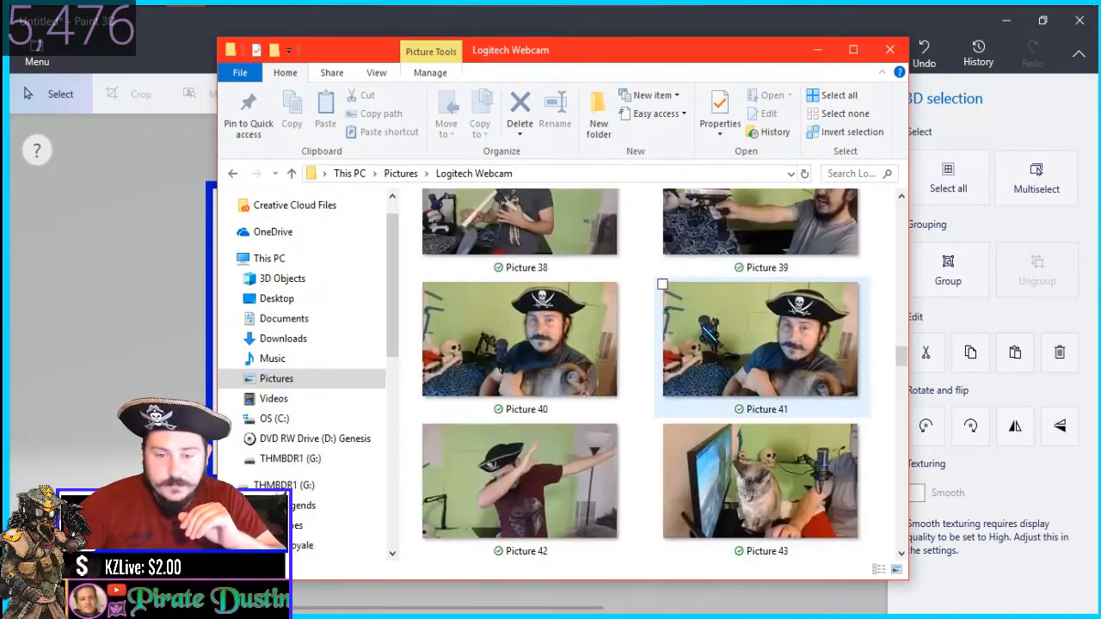
scroll("down", 3)
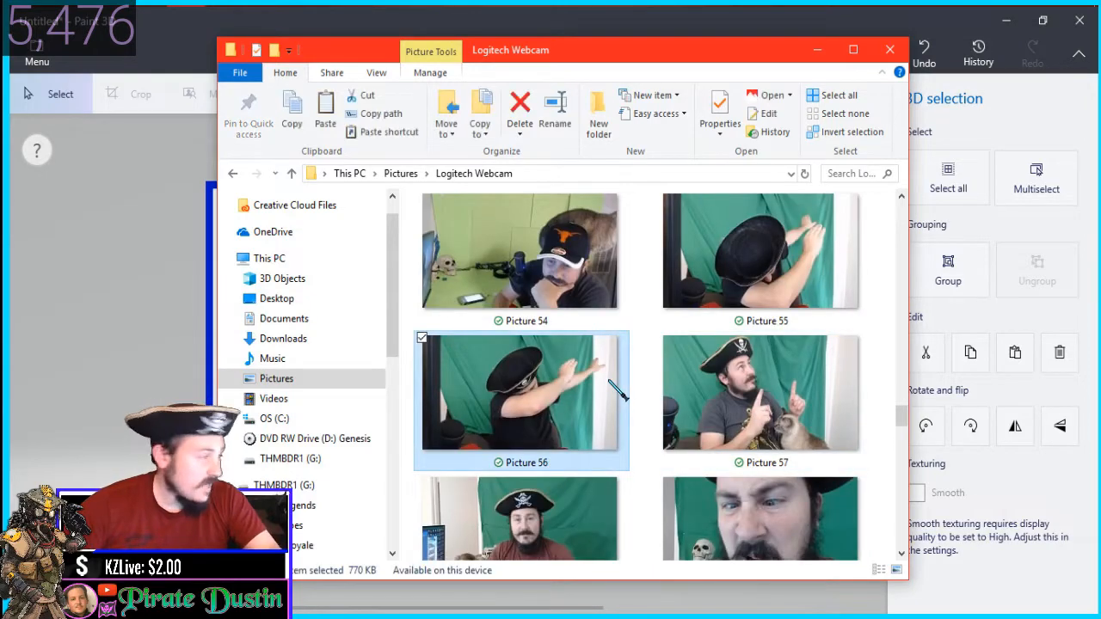
right_click(521, 391)
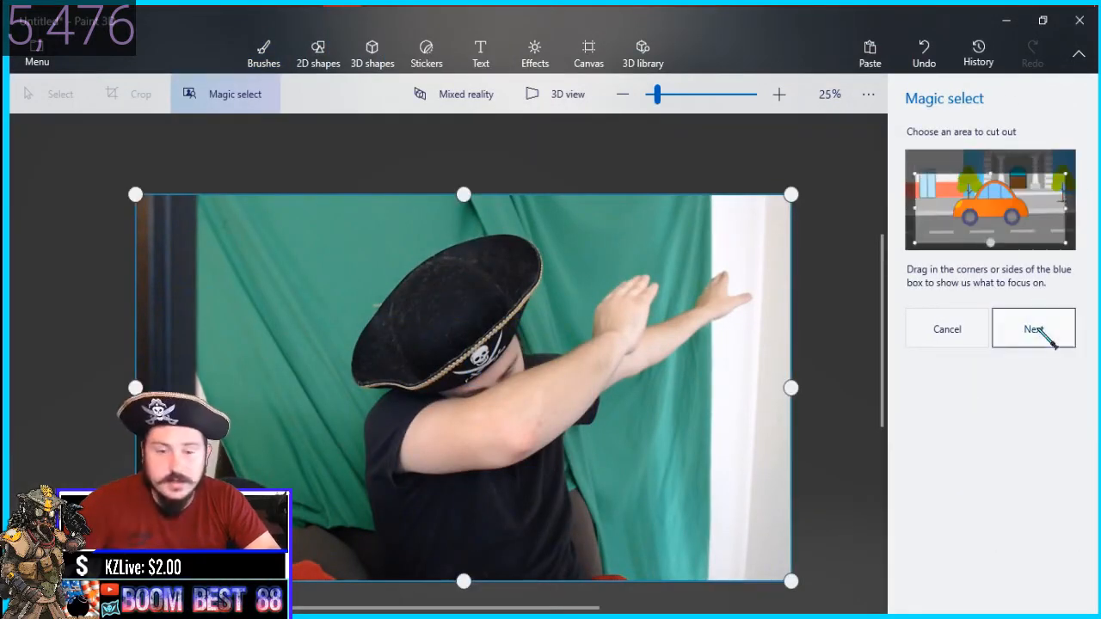
Refine the dabbing pirate cutout by removing the green backdrop beside his shirt, then finish.
left_click(1033, 329)
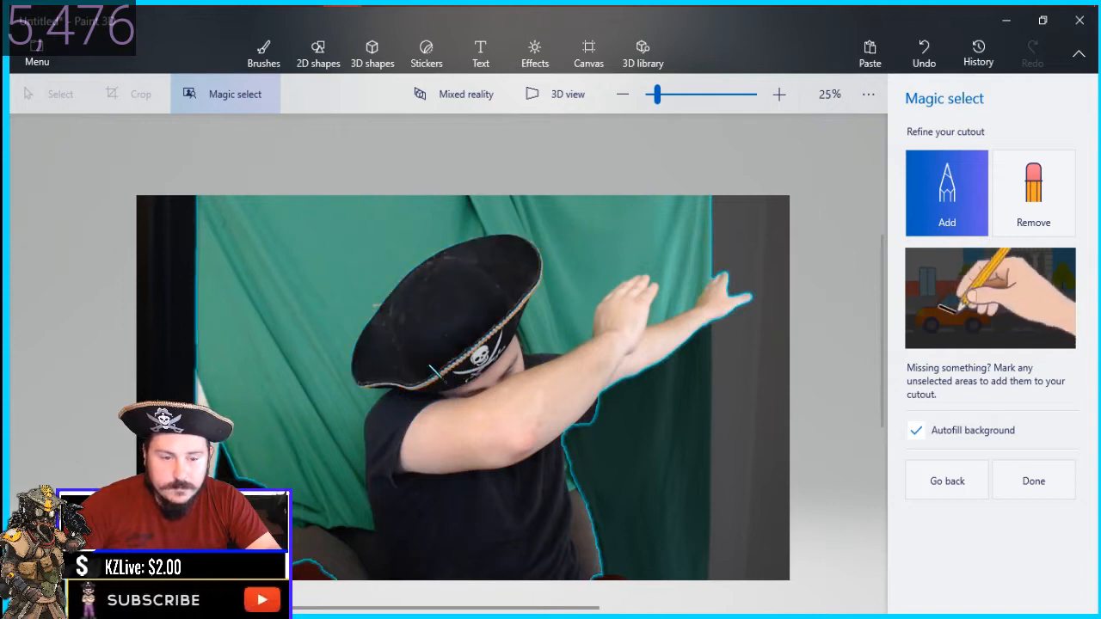
left_click(1033, 193)
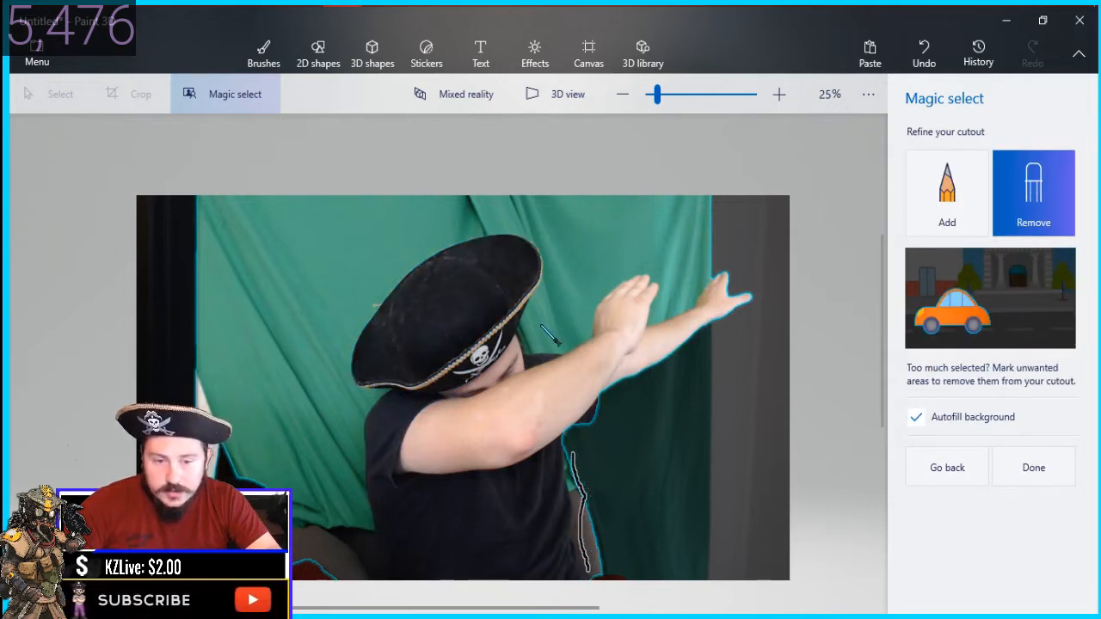
left_click_drag(551, 335, 766, 176)
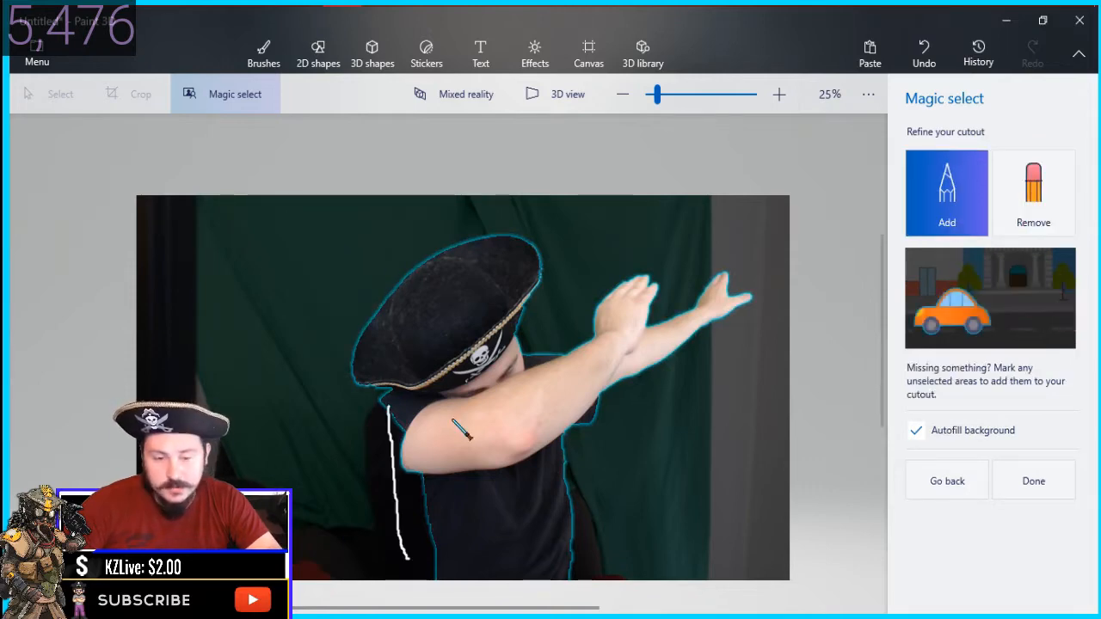
left_click(1033, 191)
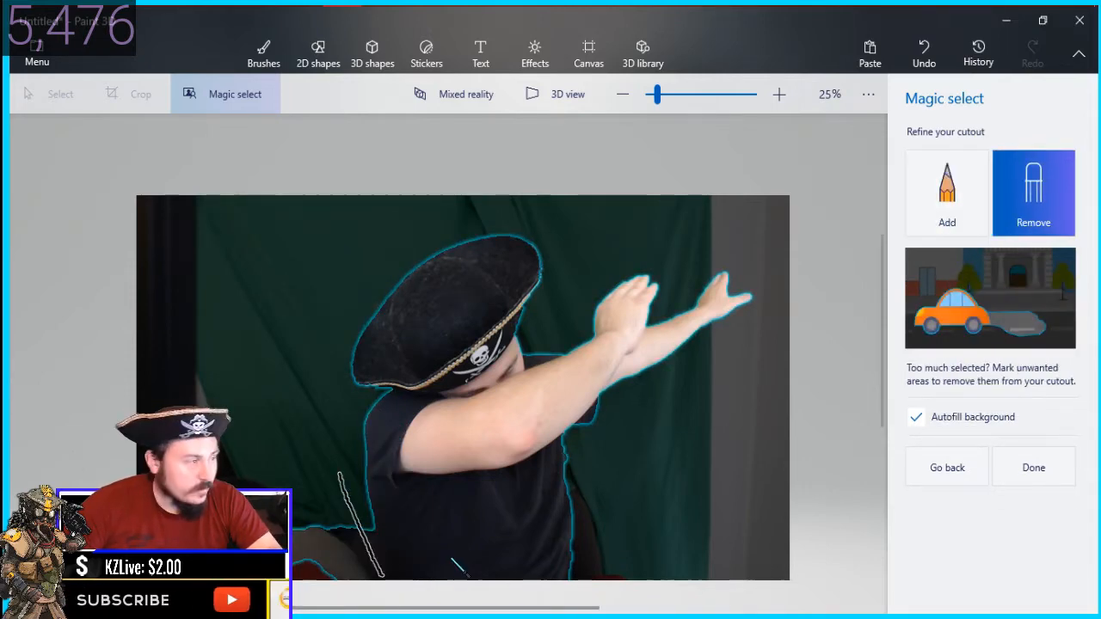
left_click(622, 94)
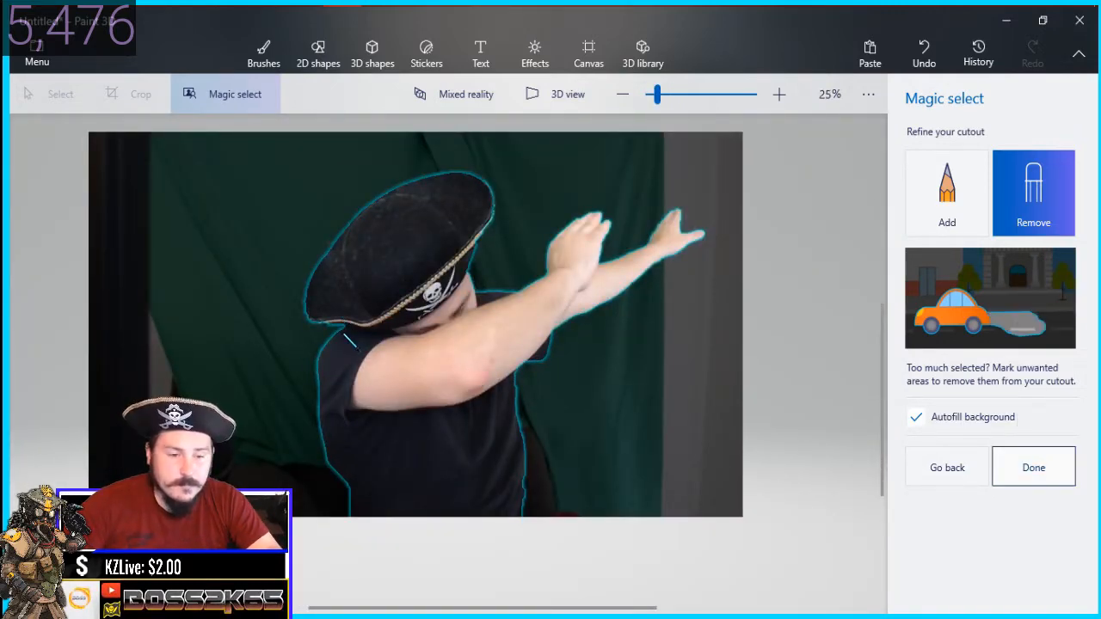
left_click(1033, 467)
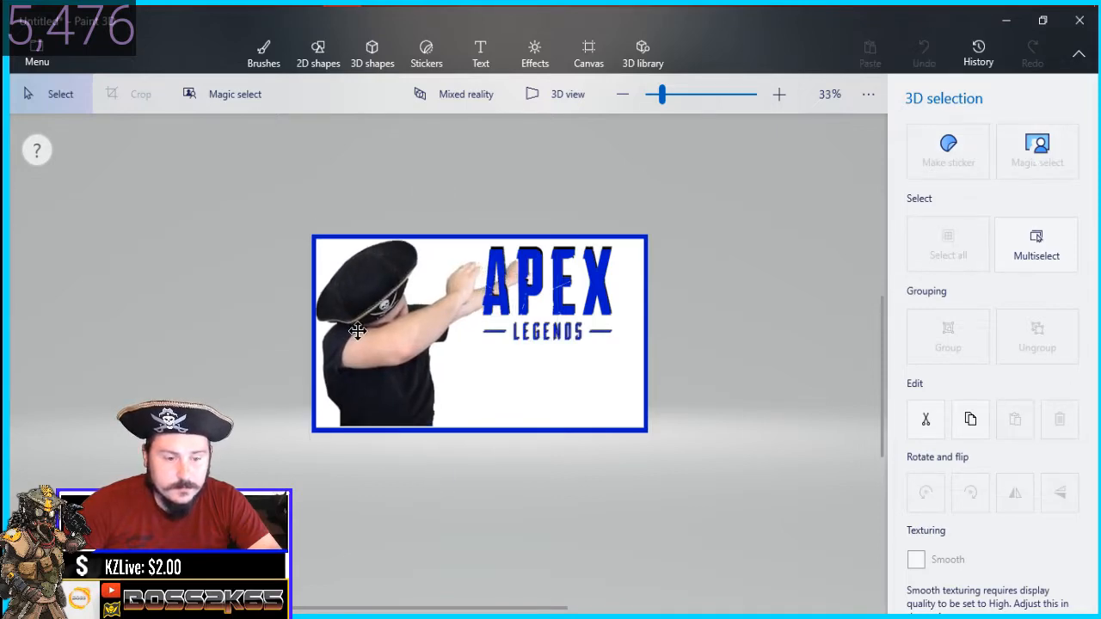
Enlarge the pirate cutout and move the Apex Legends logo lower under his arms.
left_click(263, 51)
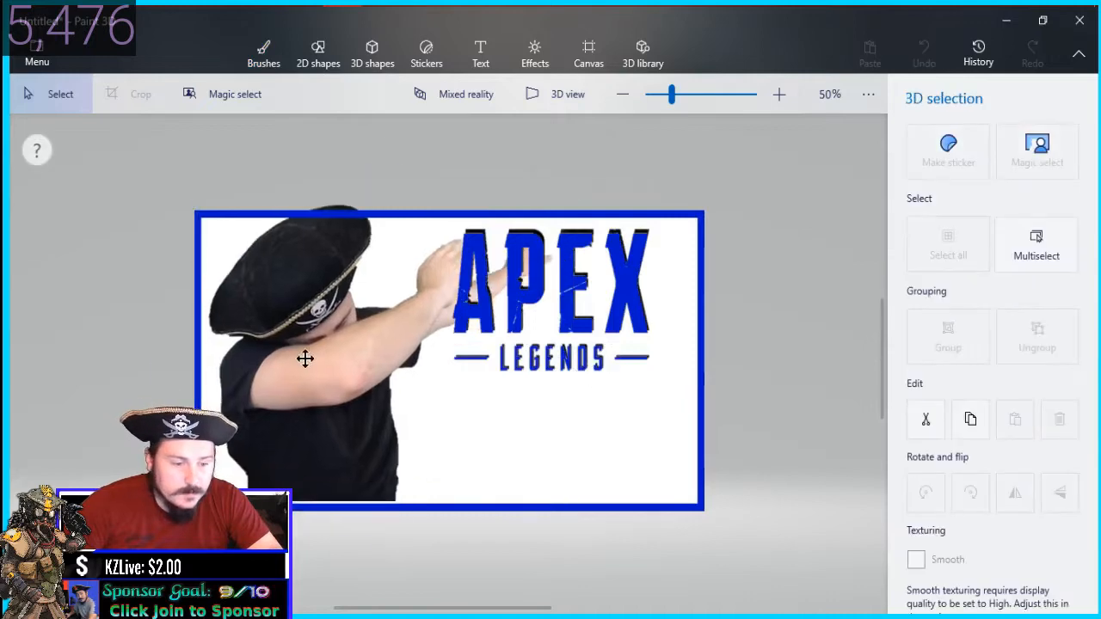
left_click(263, 51)
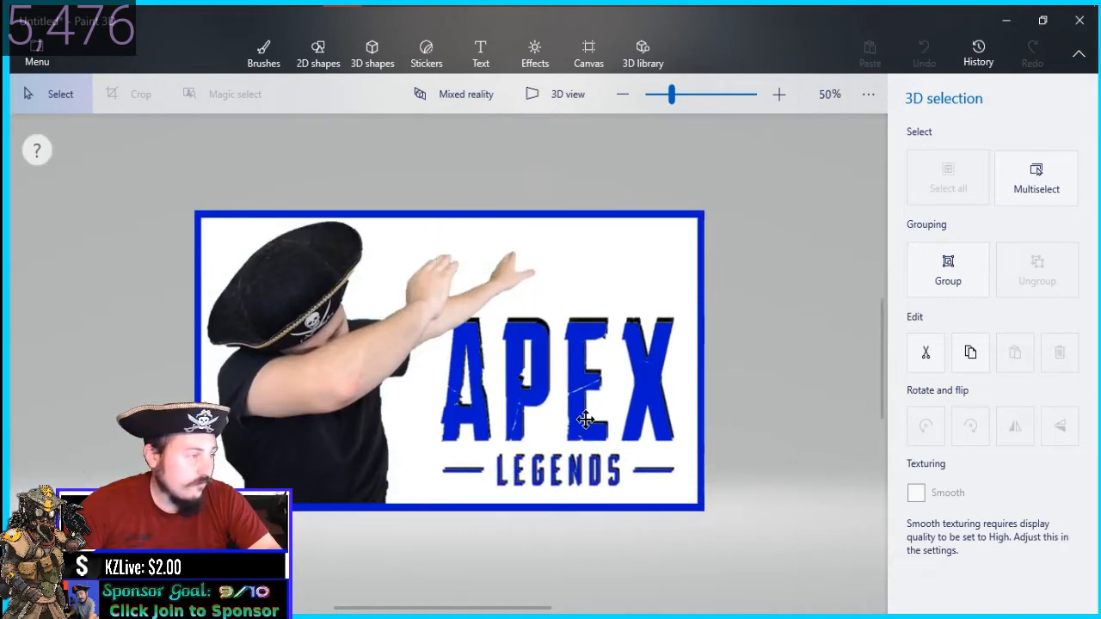
left_click(263, 51)
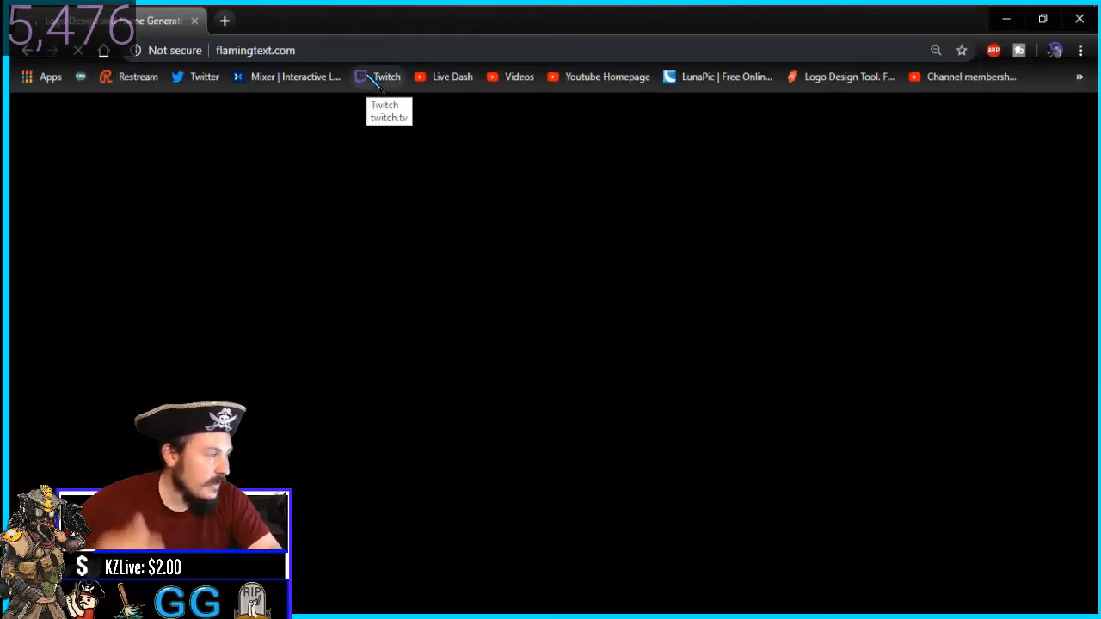
Enter '591+ Kills' as the FlamingText logo text and generate designs.
left_click(513, 319)
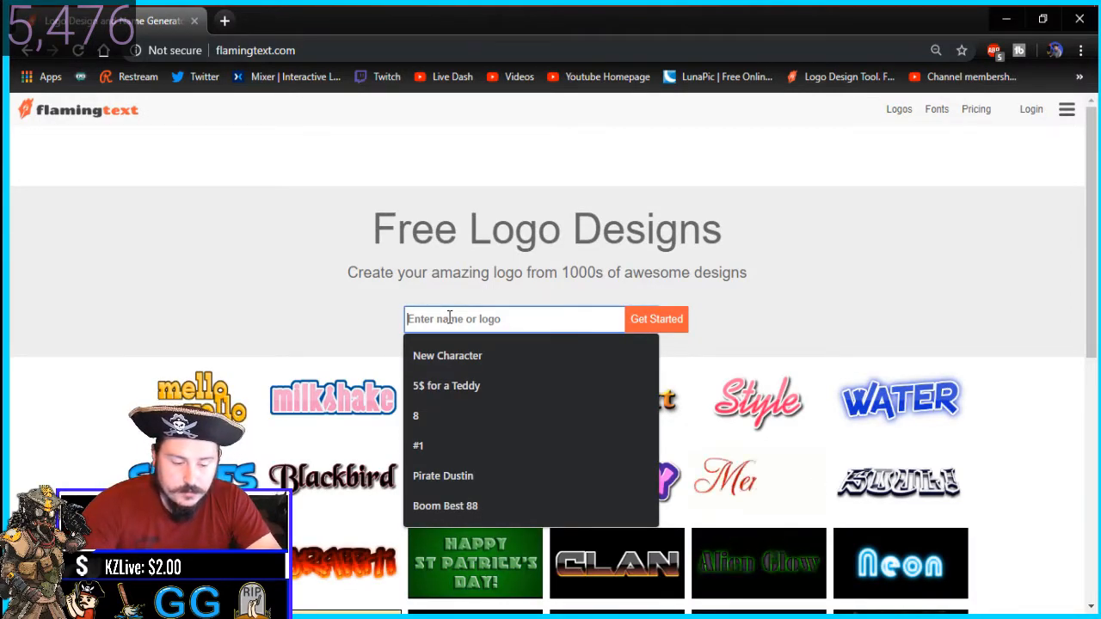
type("592")
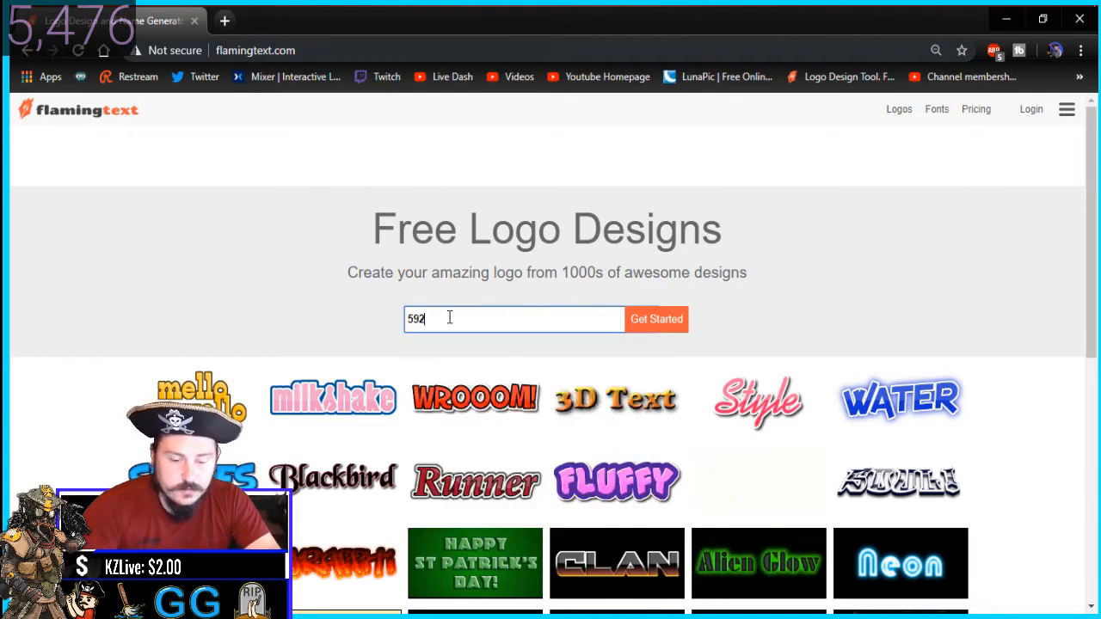
type("591+ Kills")
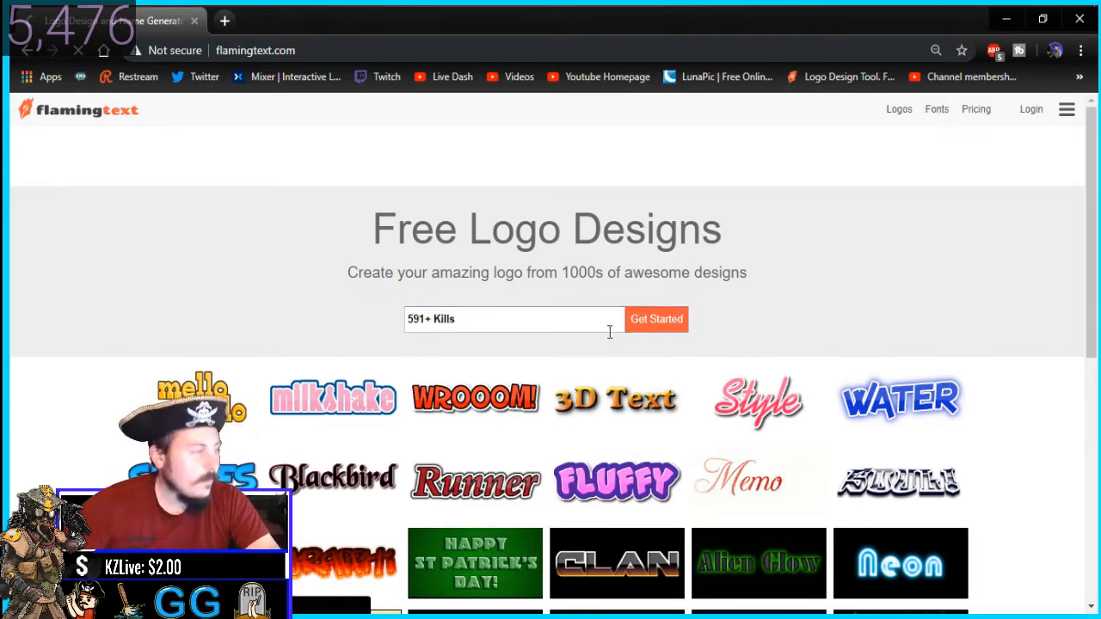
left_click(656, 319)
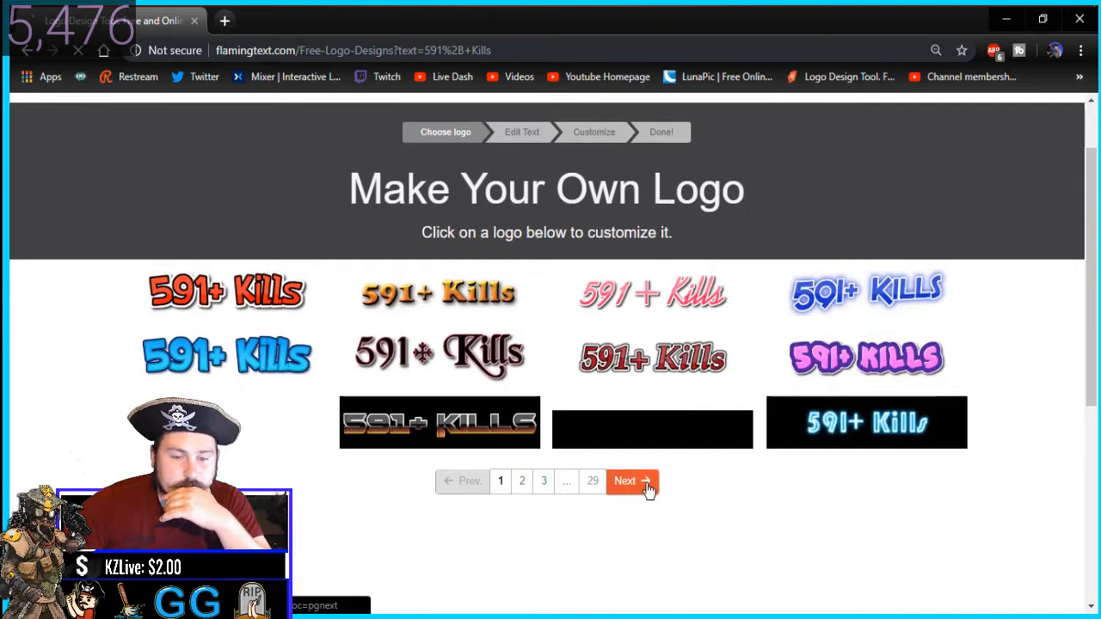
Go to the third page of designs and choose the silver steel-style logo.
left_click(633, 480)
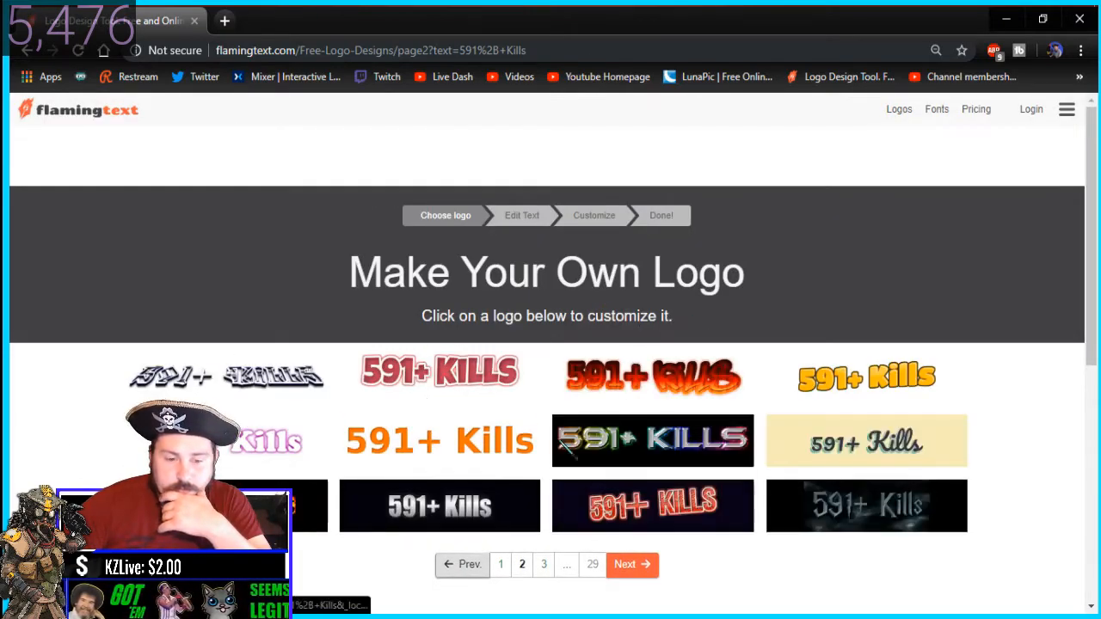
left_click(633, 564)
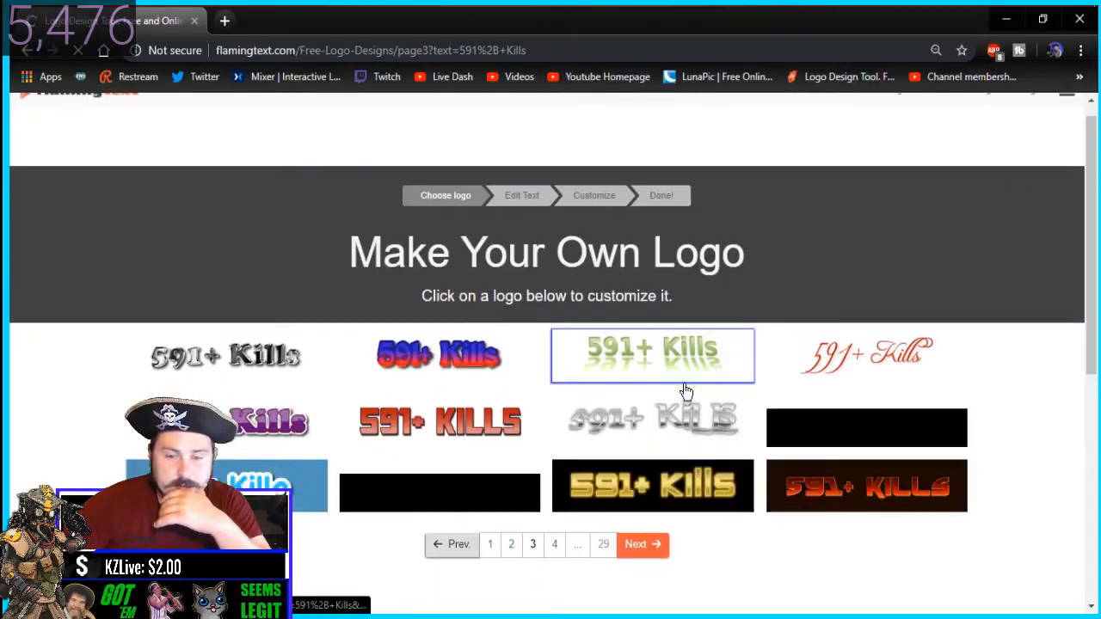
left_click(652, 355)
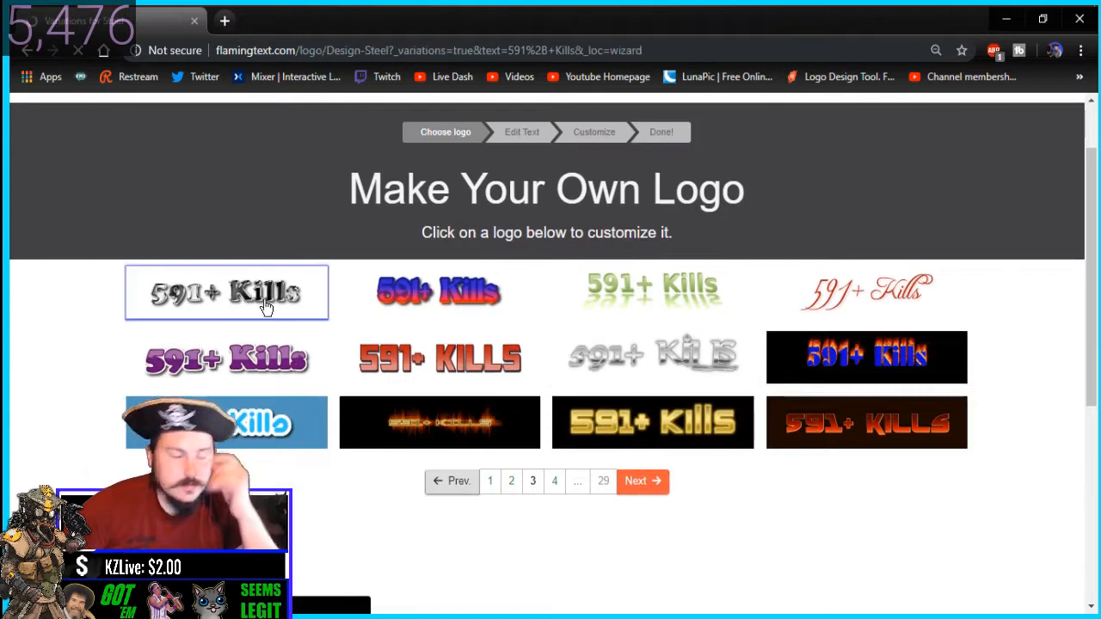
Open the 591+ Kills logo for customising and make its background transparent.
left_click(226, 292)
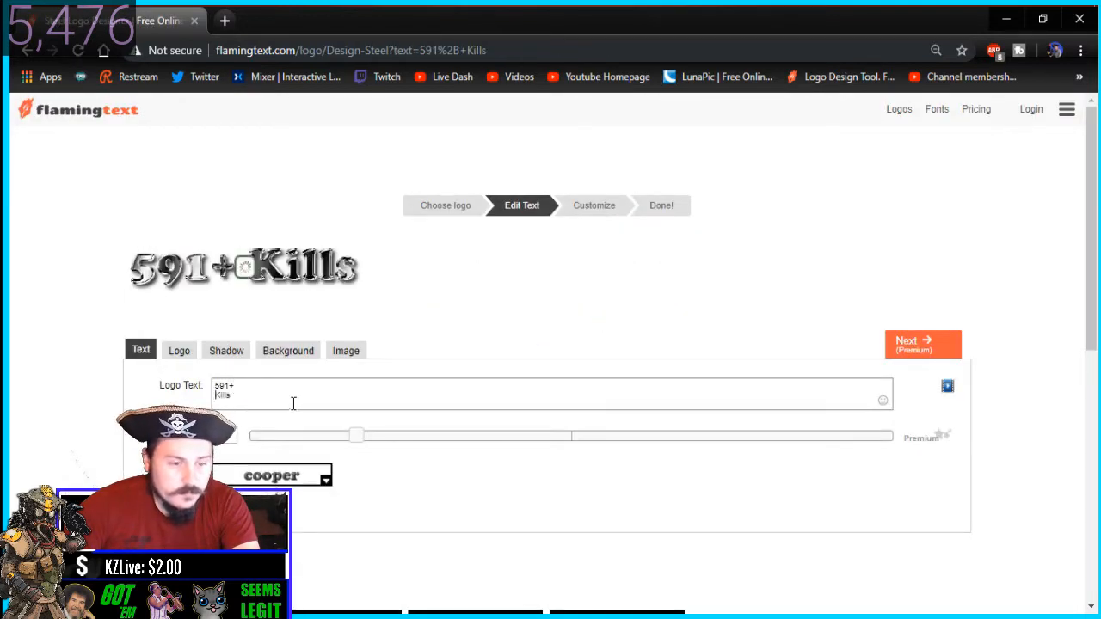
left_click(593, 205)
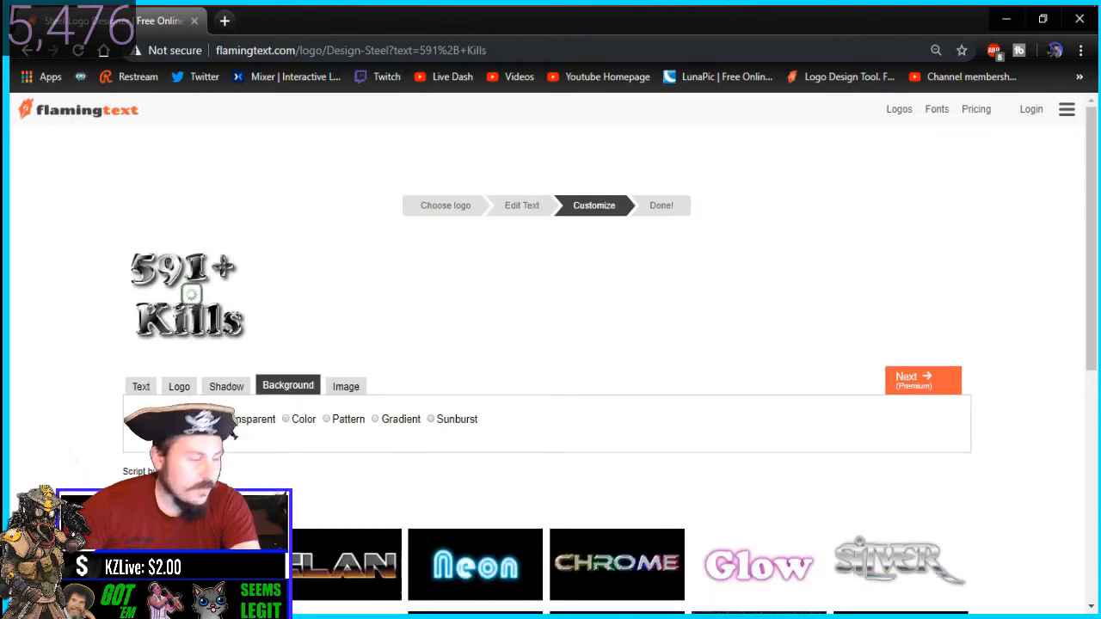
left_click(179, 385)
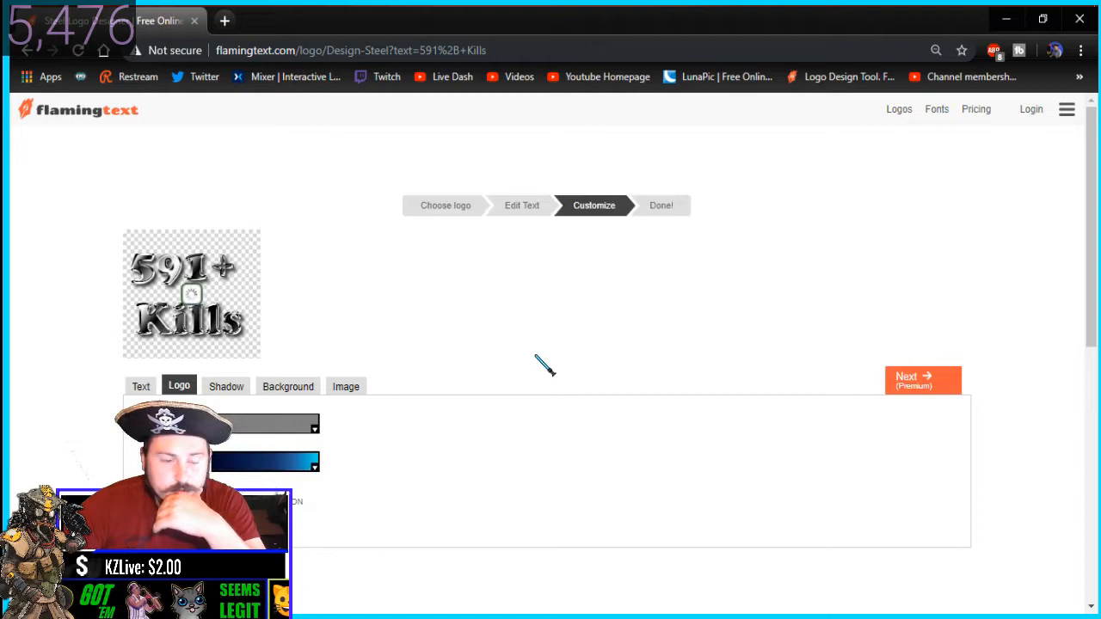
Apply a blue-white-red pattern gradient to the gold logo lettering.
left_click(314, 423)
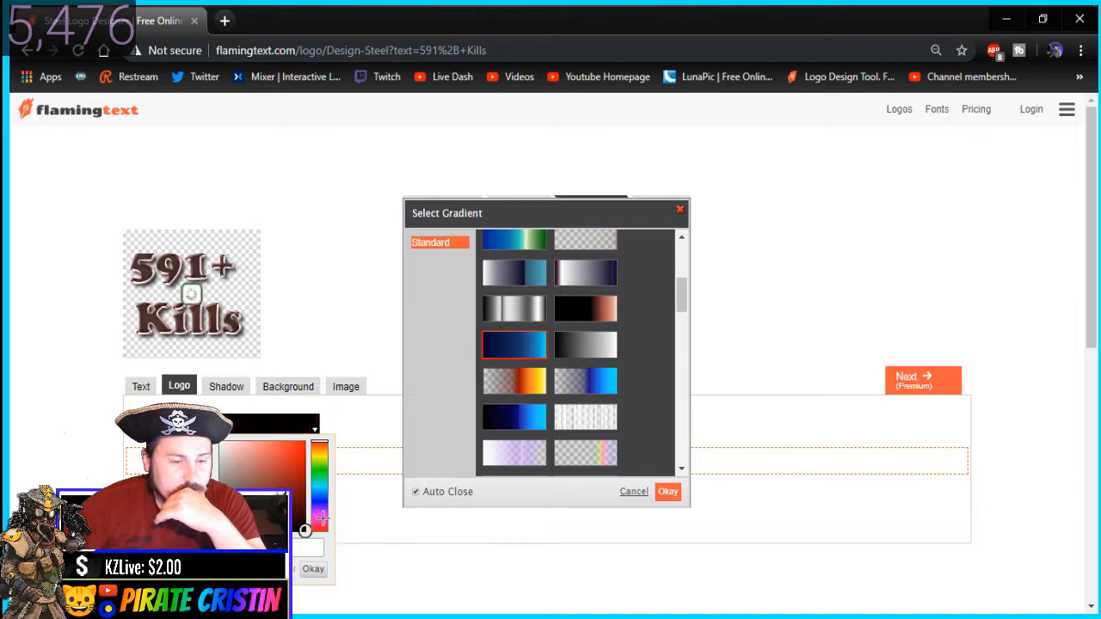
left_click(668, 491)
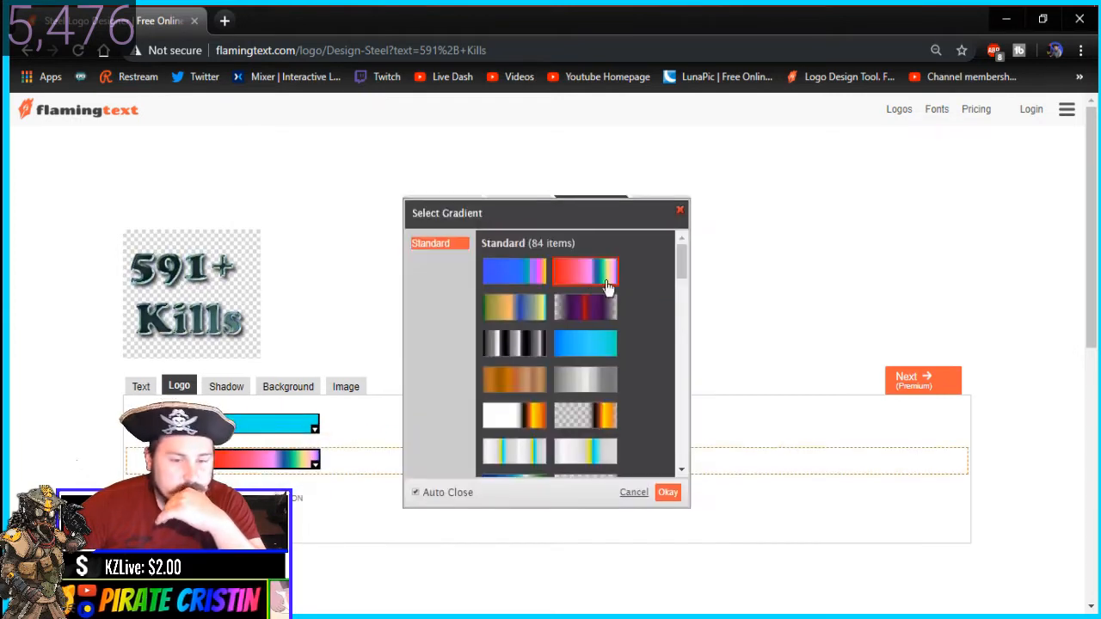
scroll("down", 3)
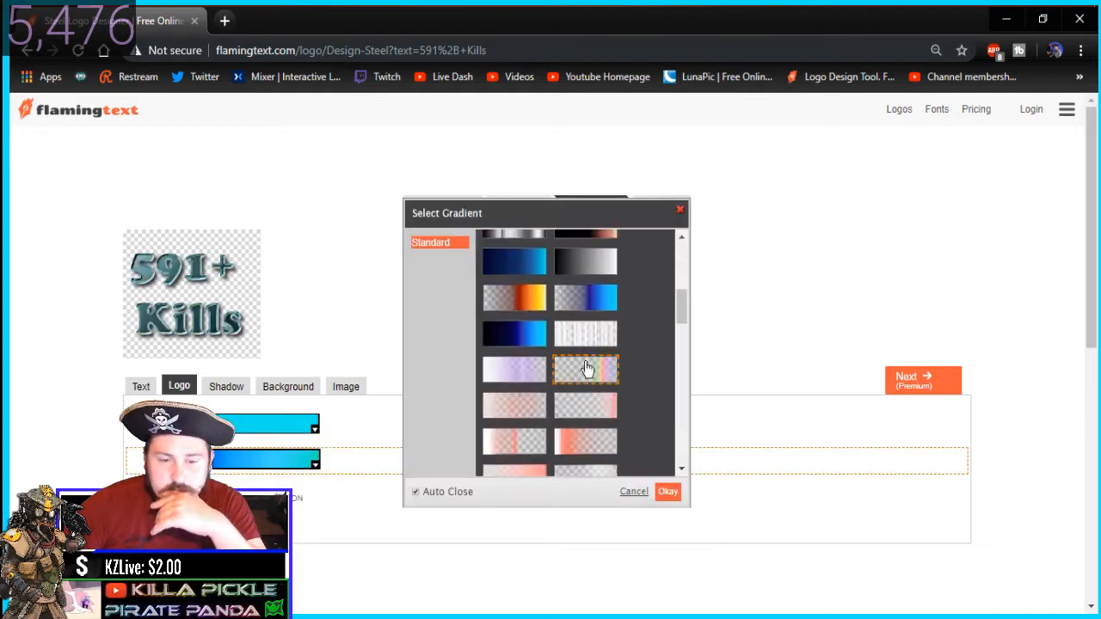
left_click(585, 370)
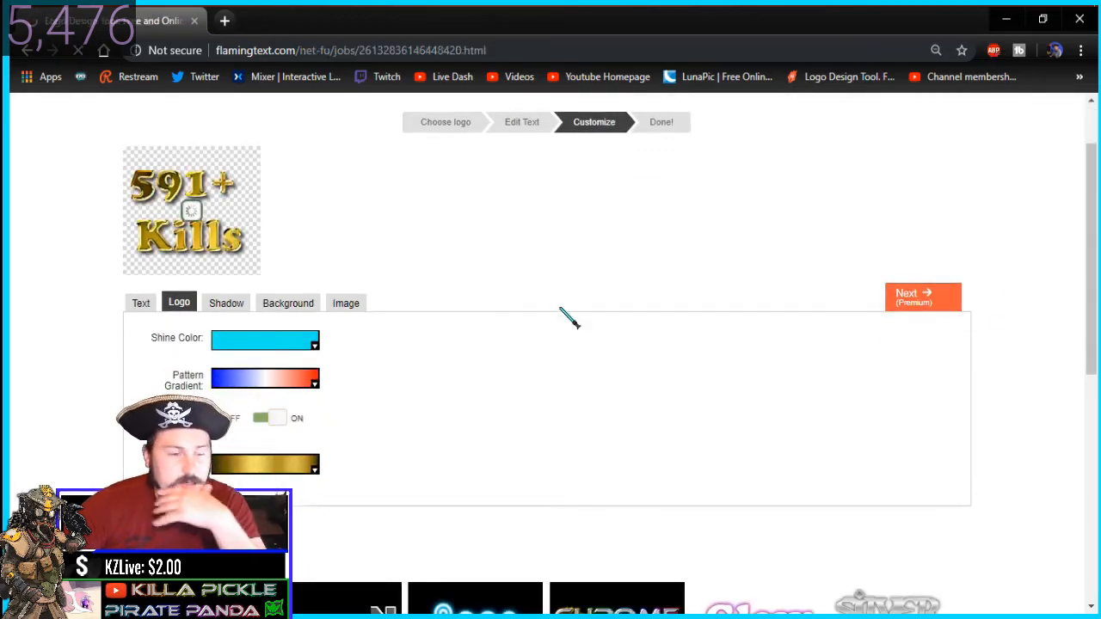
Download the gold 591+ Kills logo into the Thumbnails folder.
left_click(922, 296)
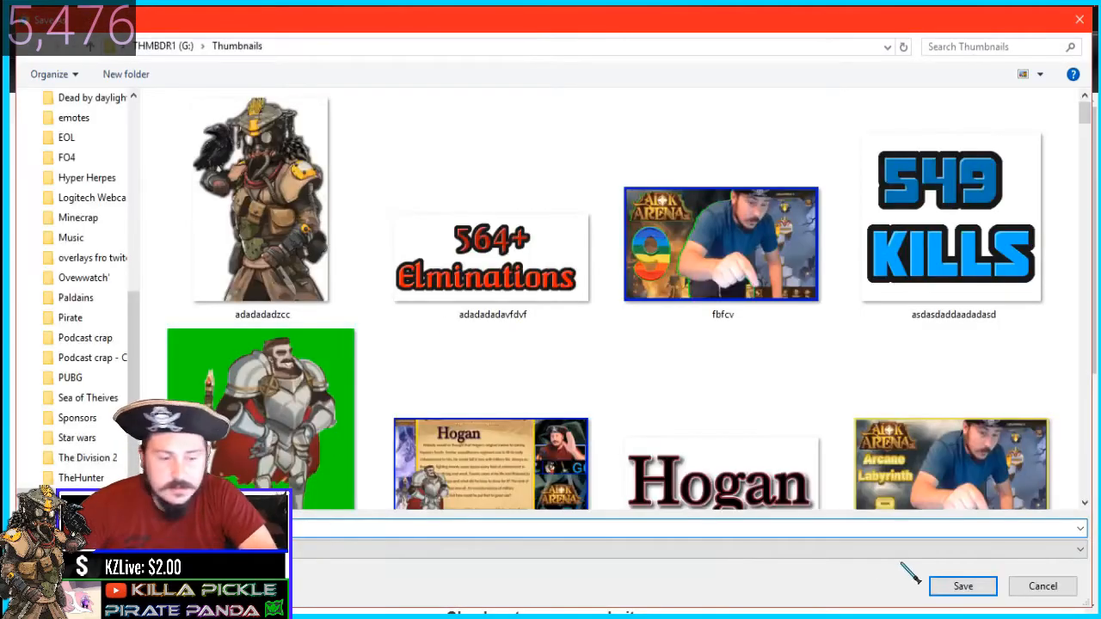
left_click(962, 586)
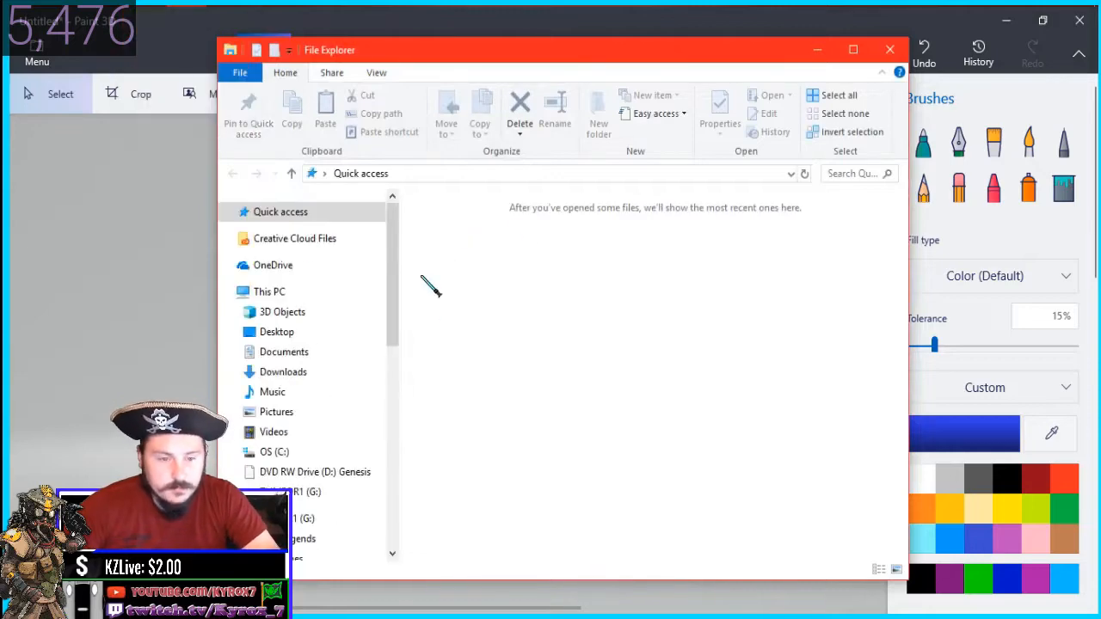
scroll("down", 3)
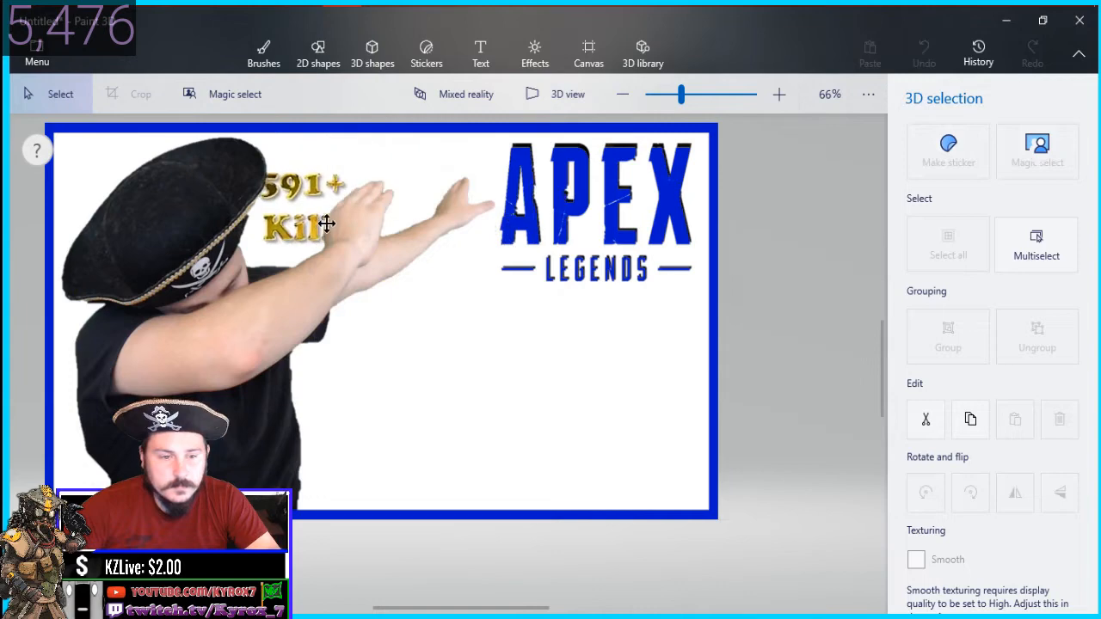
Select the 591+ Kills image on the thumbnail to delete it.
left_click(263, 51)
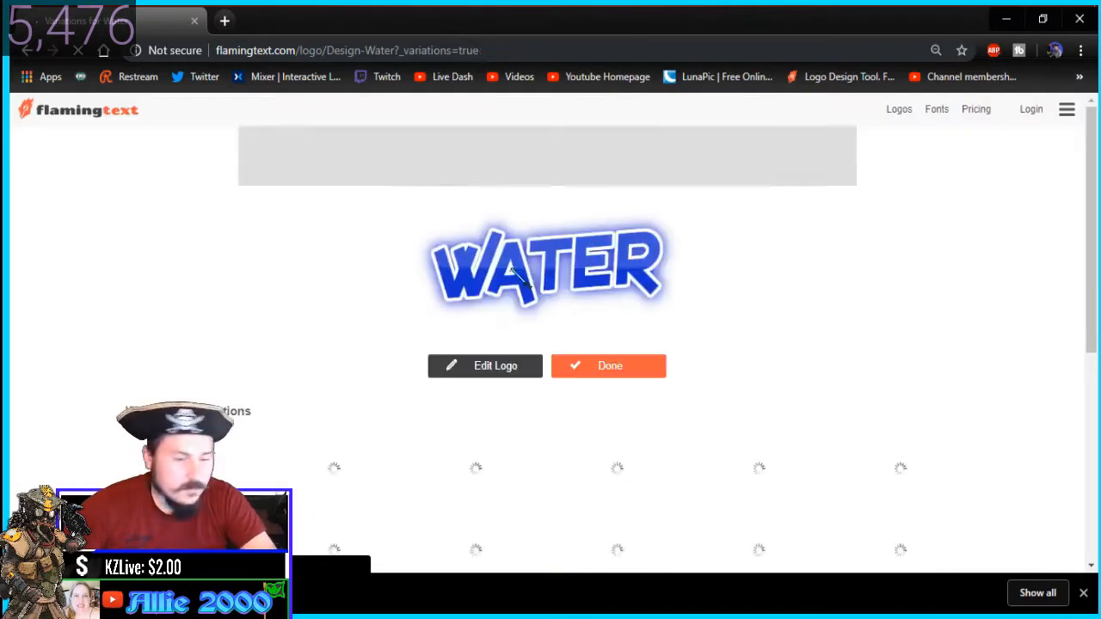
Edit the Water logo to read 'Playing W/ Subs' and download it.
left_click(484, 366)
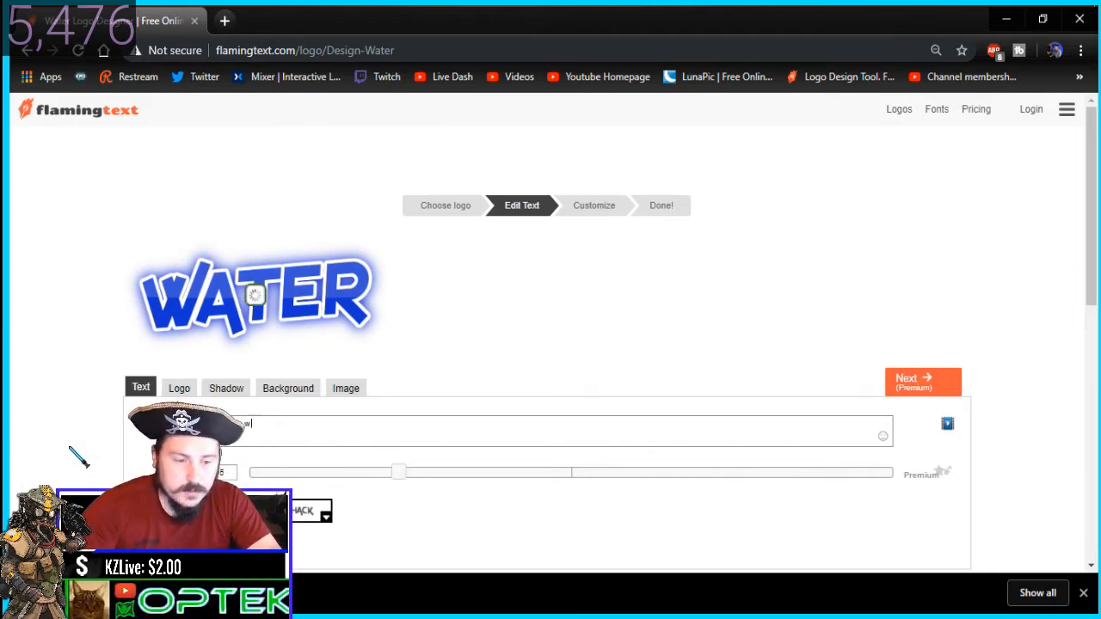
type("Playing W/ Subs")
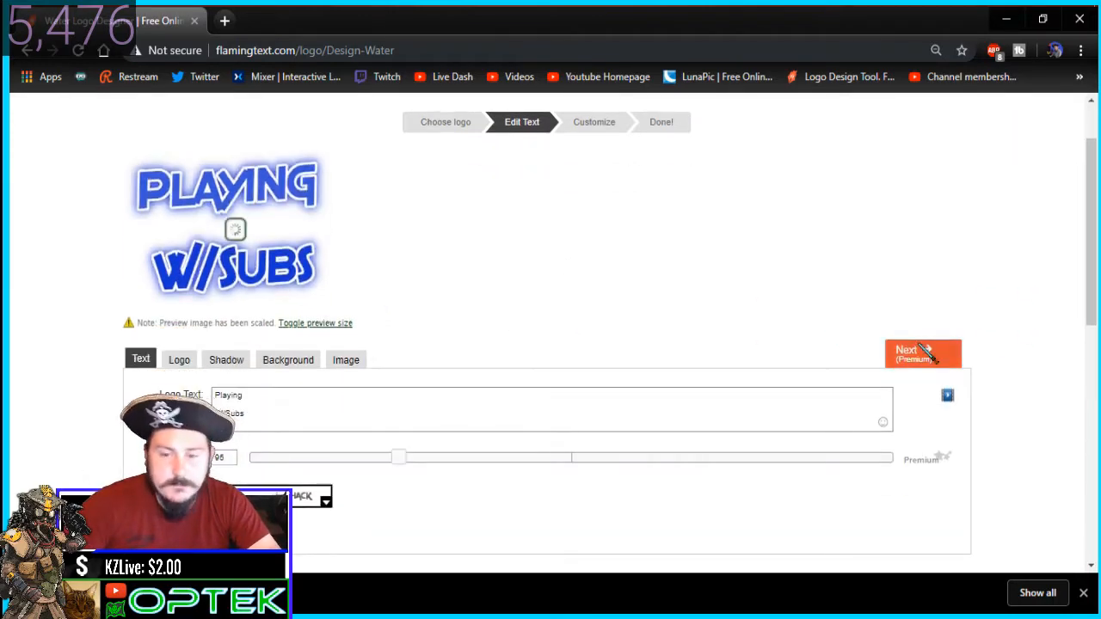
left_click(922, 353)
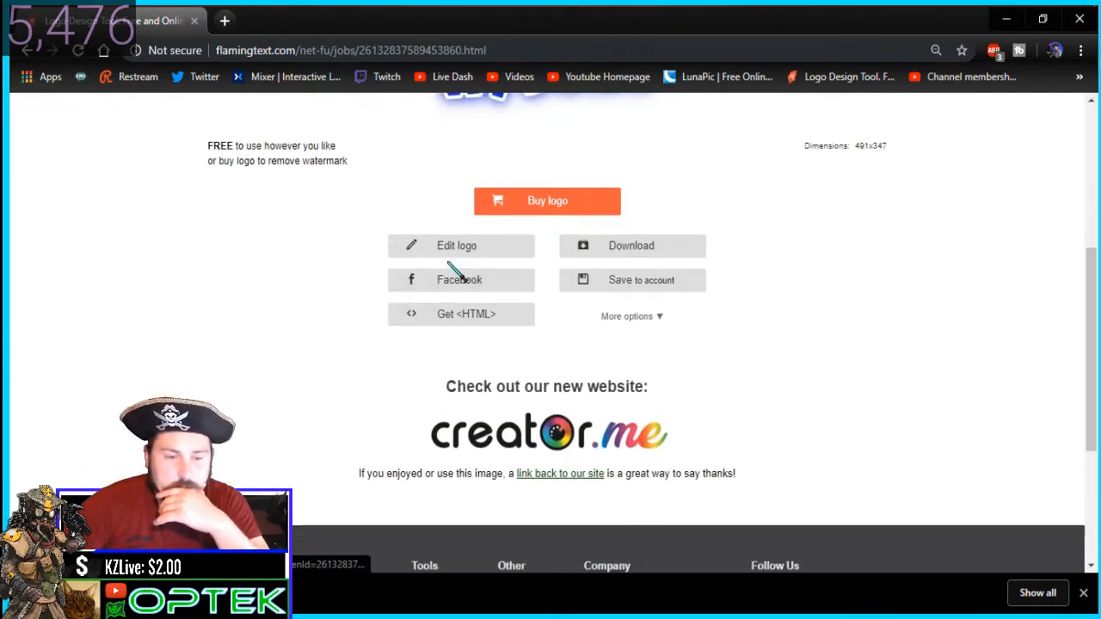
left_click(456, 245)
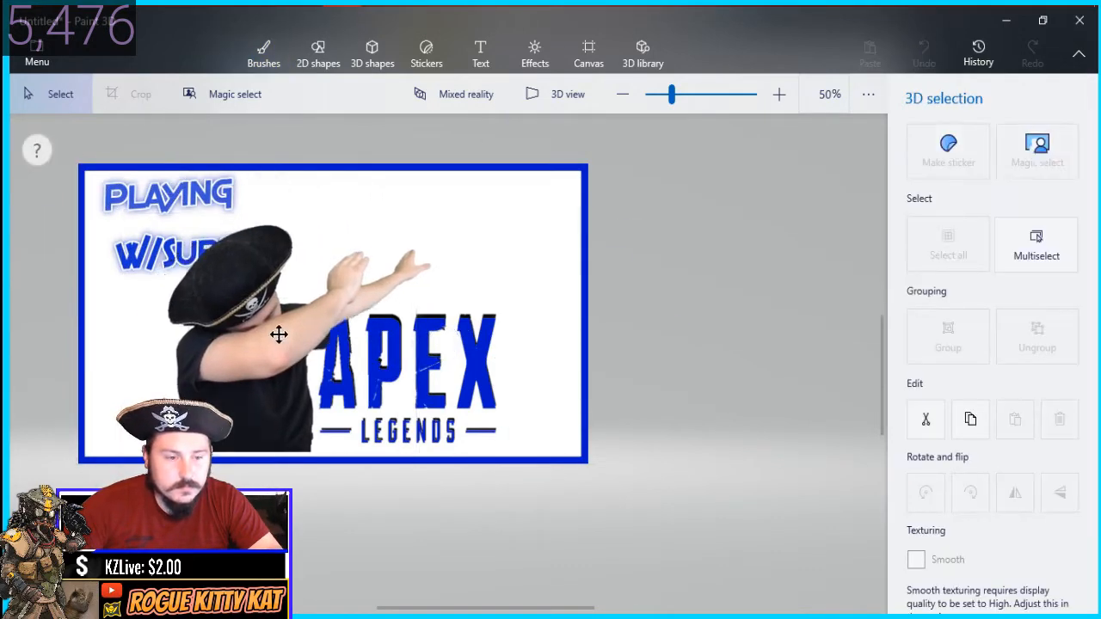
Move the dabbing pirate up and right to centre it on the thumbnail.
left_click(263, 52)
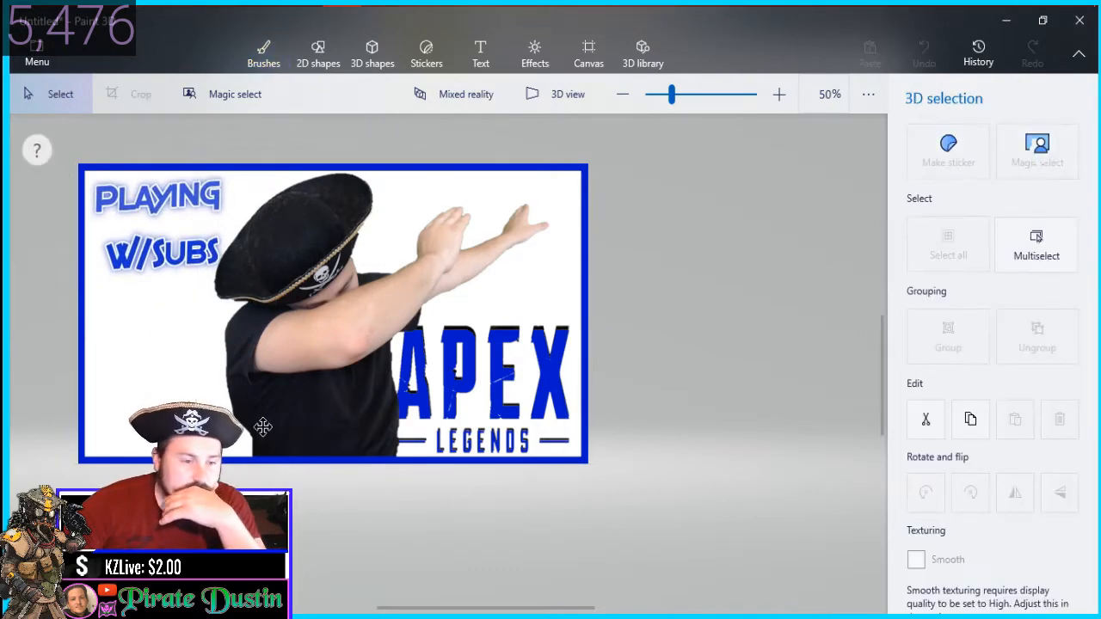
left_click(263, 52)
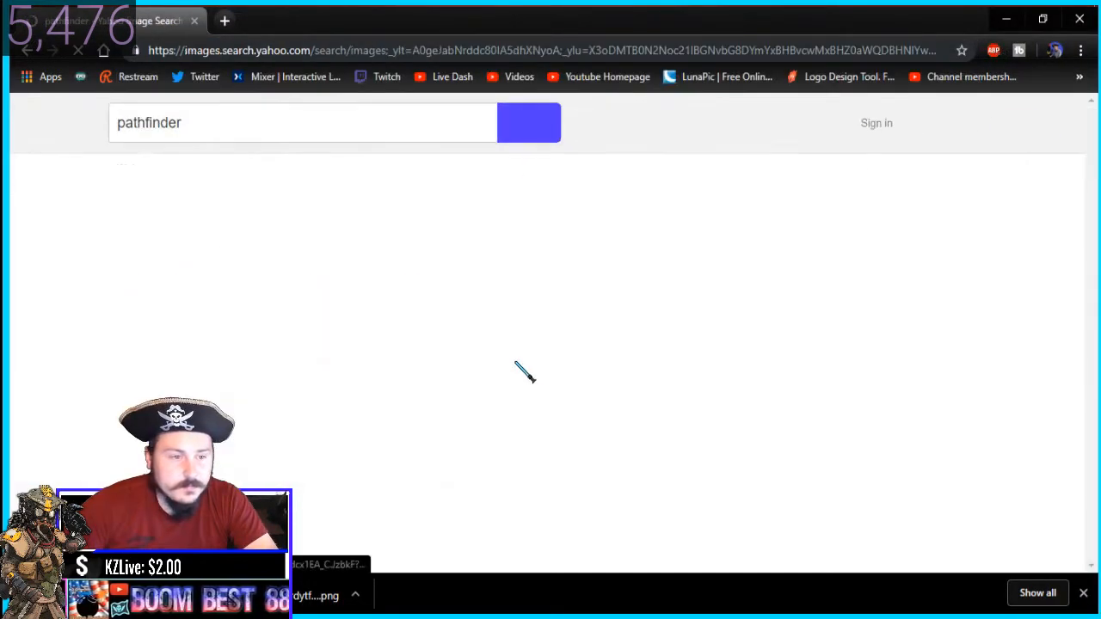
Browse Yahoo 'pathfinder' image results and pick a dark grey Nissan SUV photo.
left_click(528, 122)
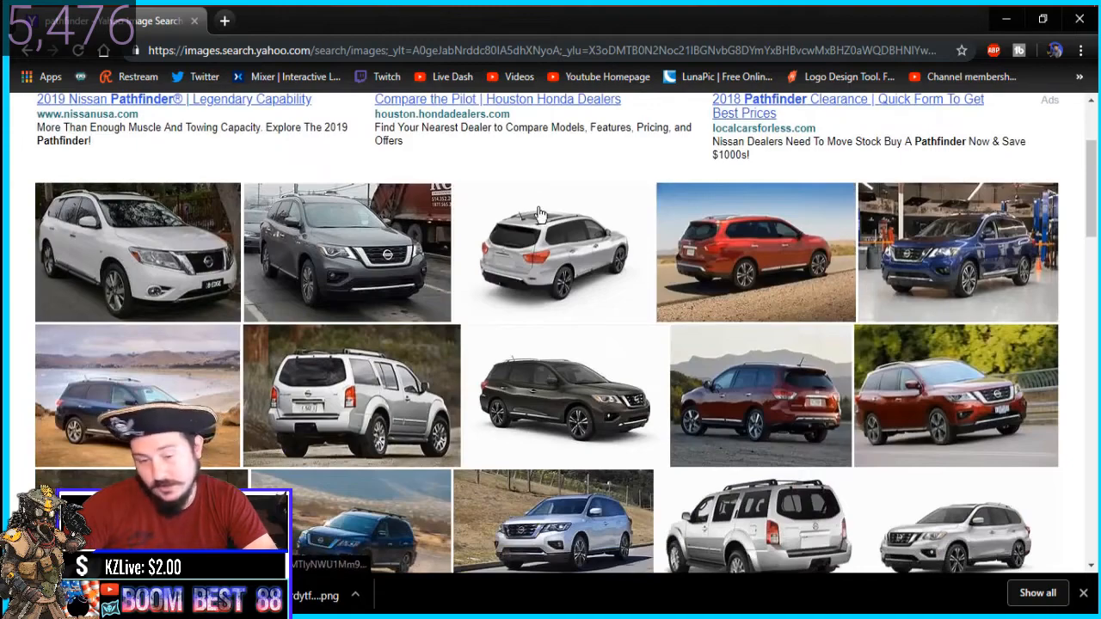
scroll("down", 3)
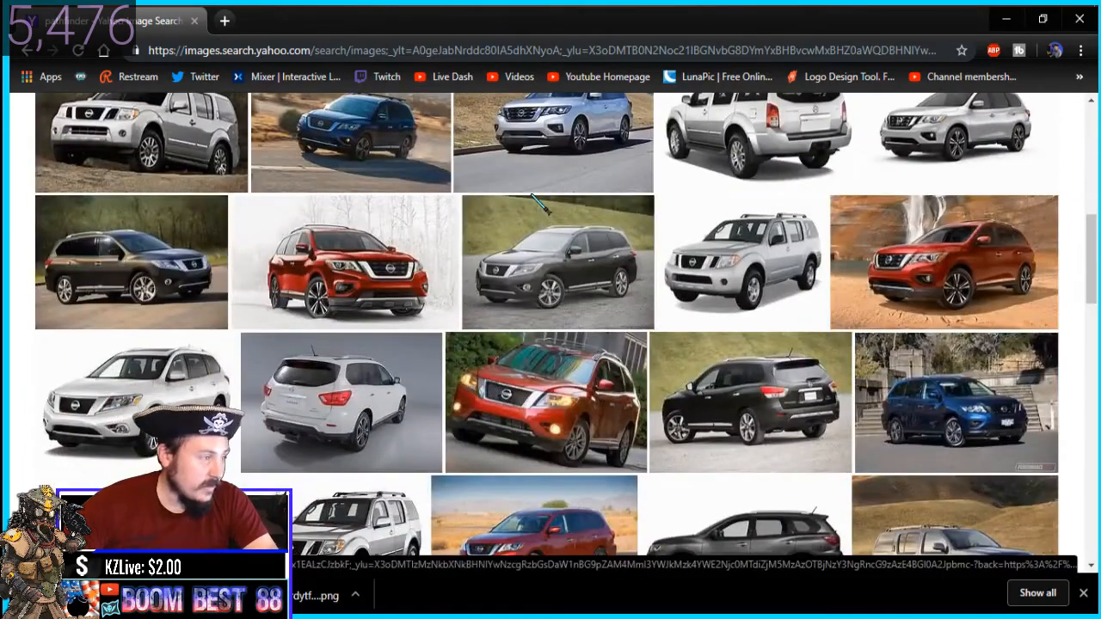
scroll("down", 3)
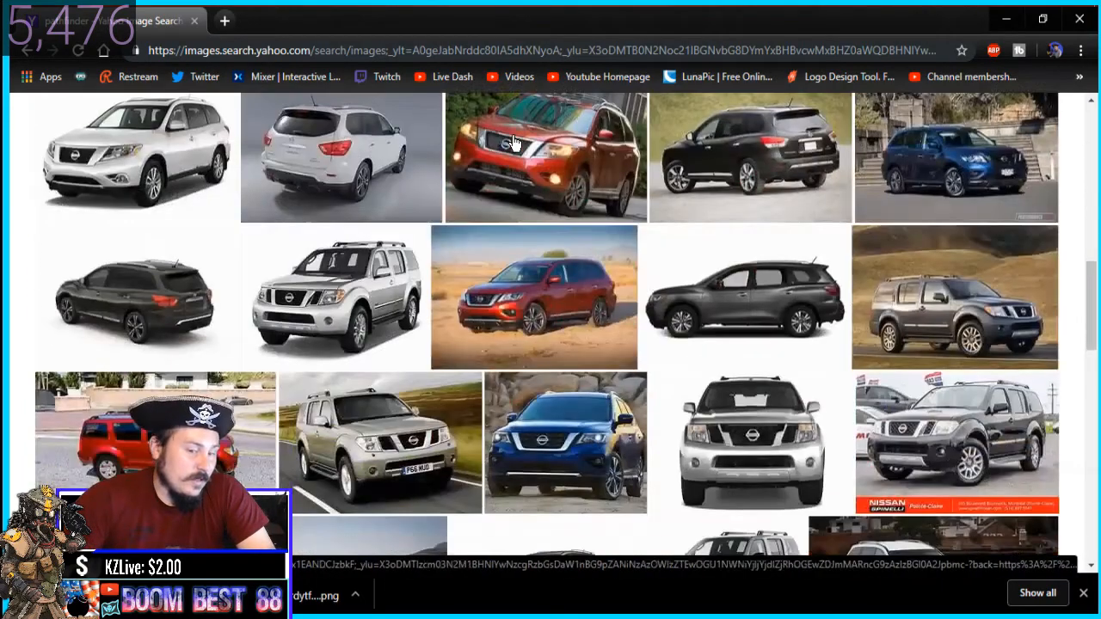
scroll("down", 3)
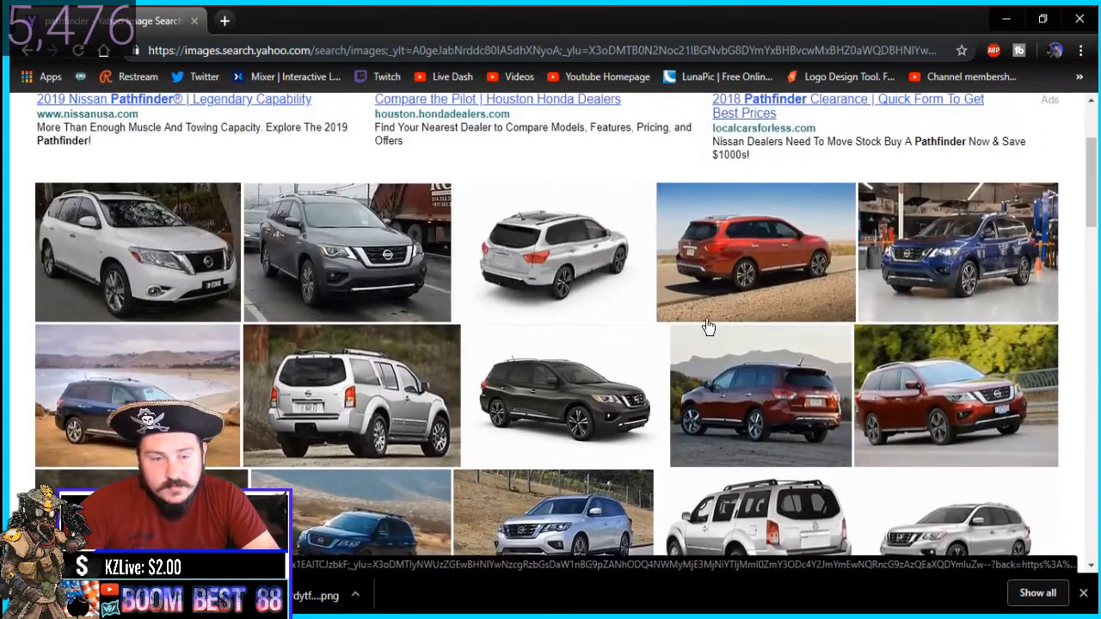
left_click(563, 395)
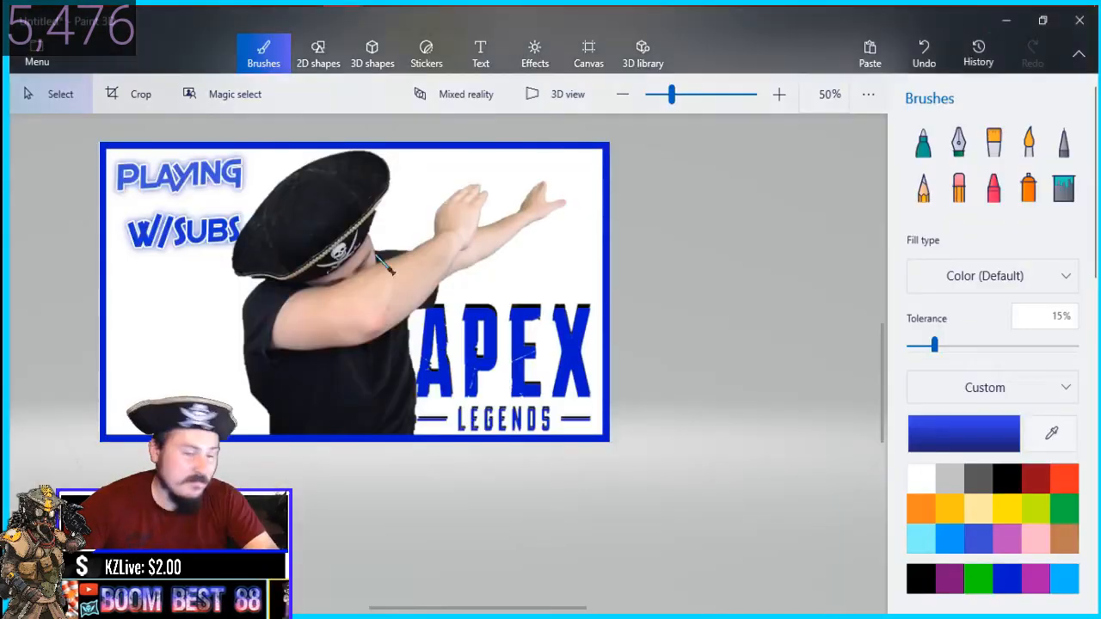
Magic-select the Nissan Pathfinder photo and finish the cutout.
left_click(235, 93)
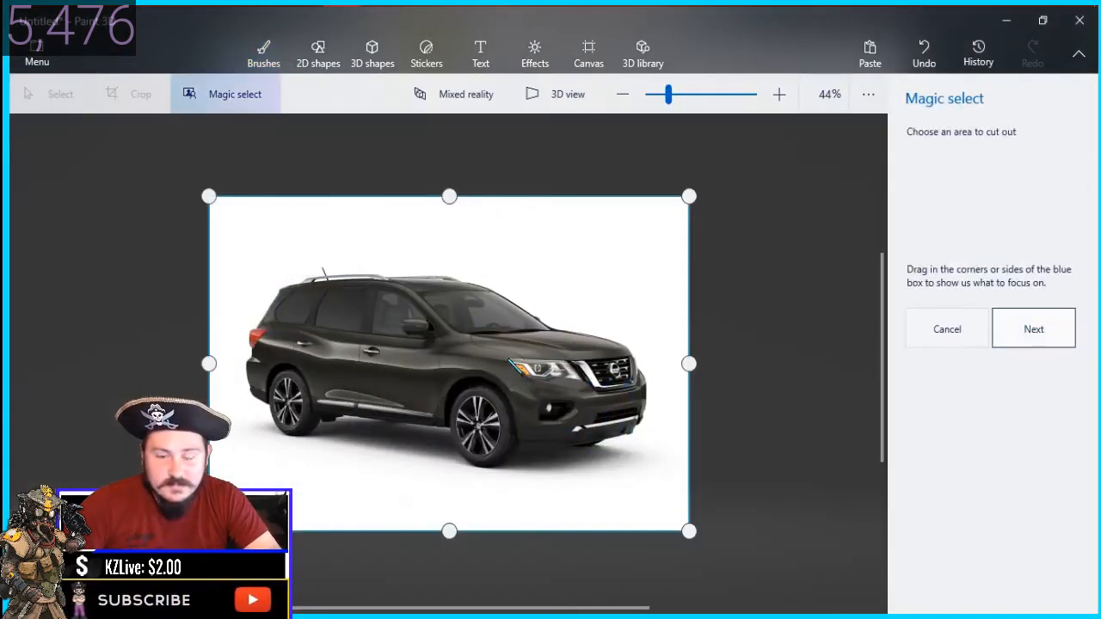
left_click(1033, 328)
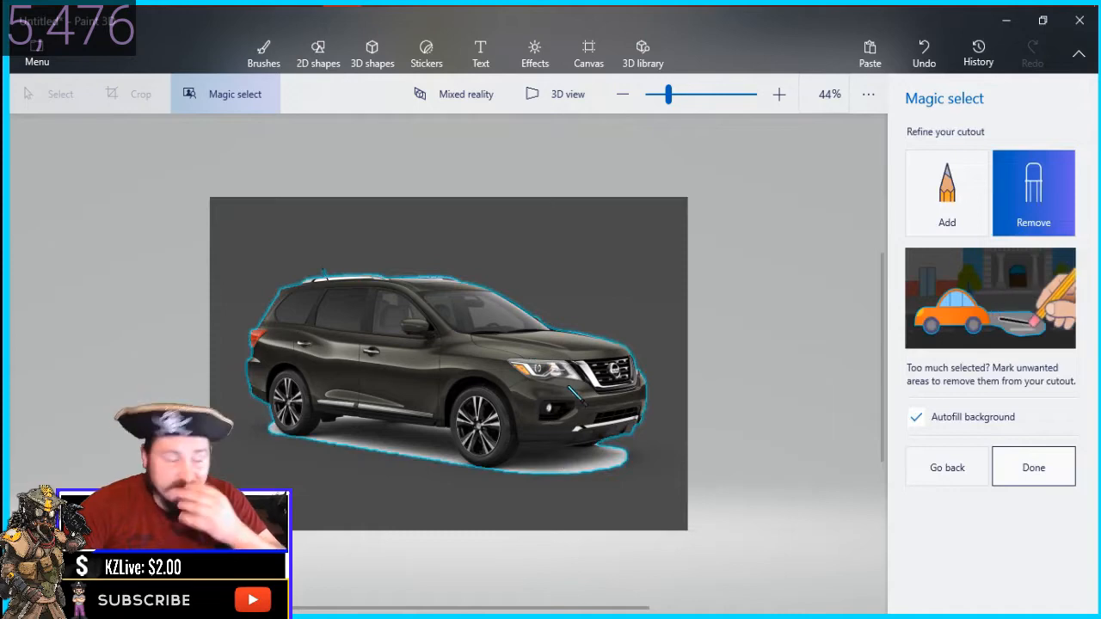
left_click(1033, 467)
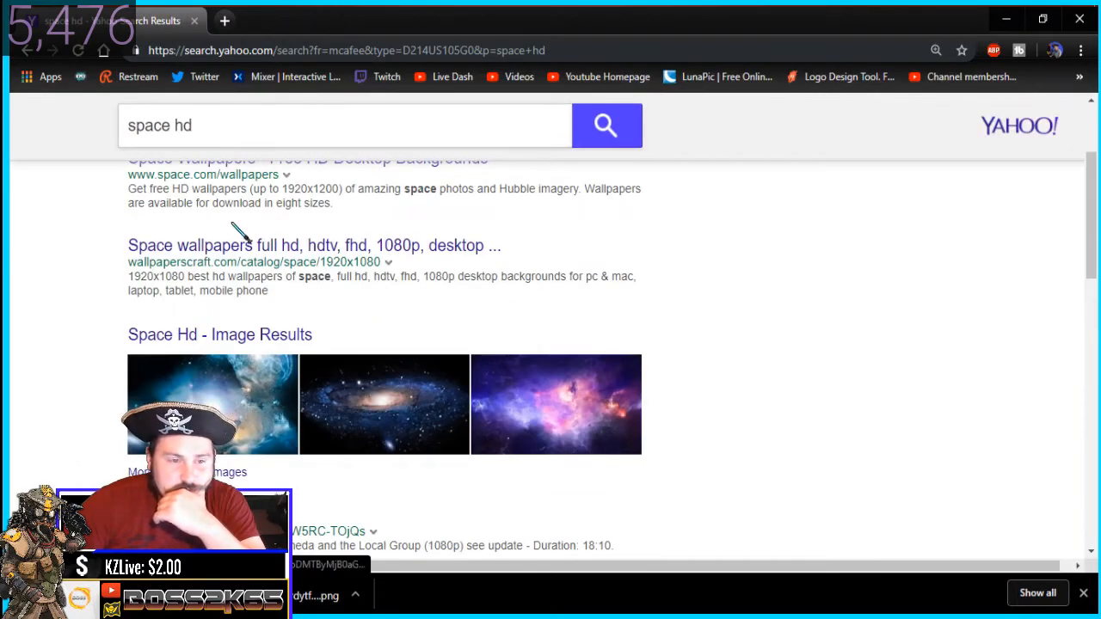
Open and scroll the 'space hd' image results to find a planet wallpaper.
left_click(219, 334)
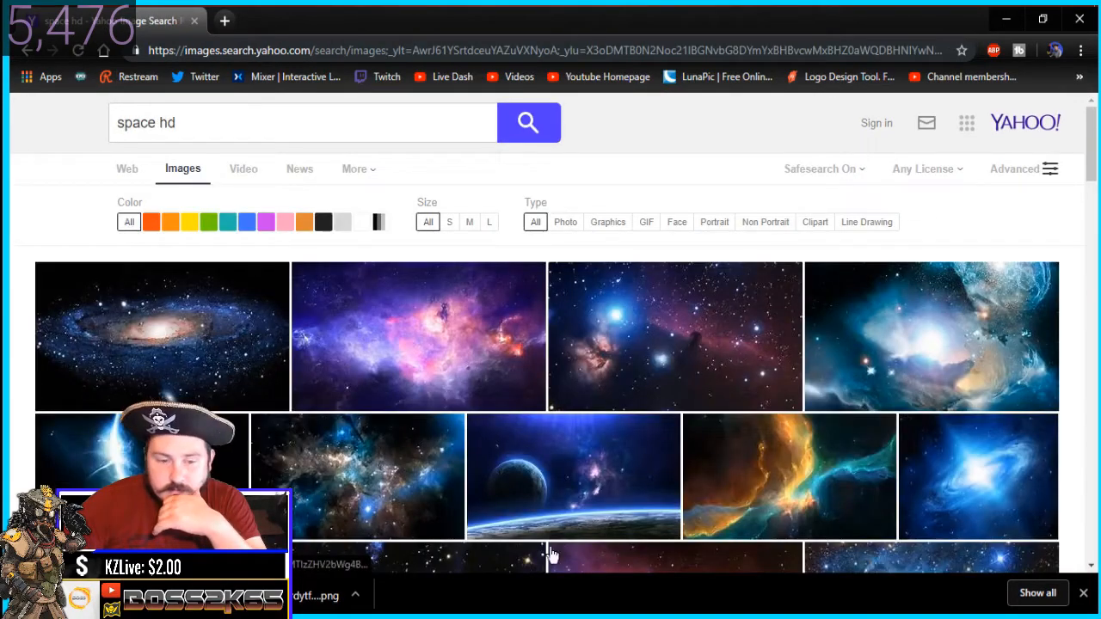
scroll("down", 3)
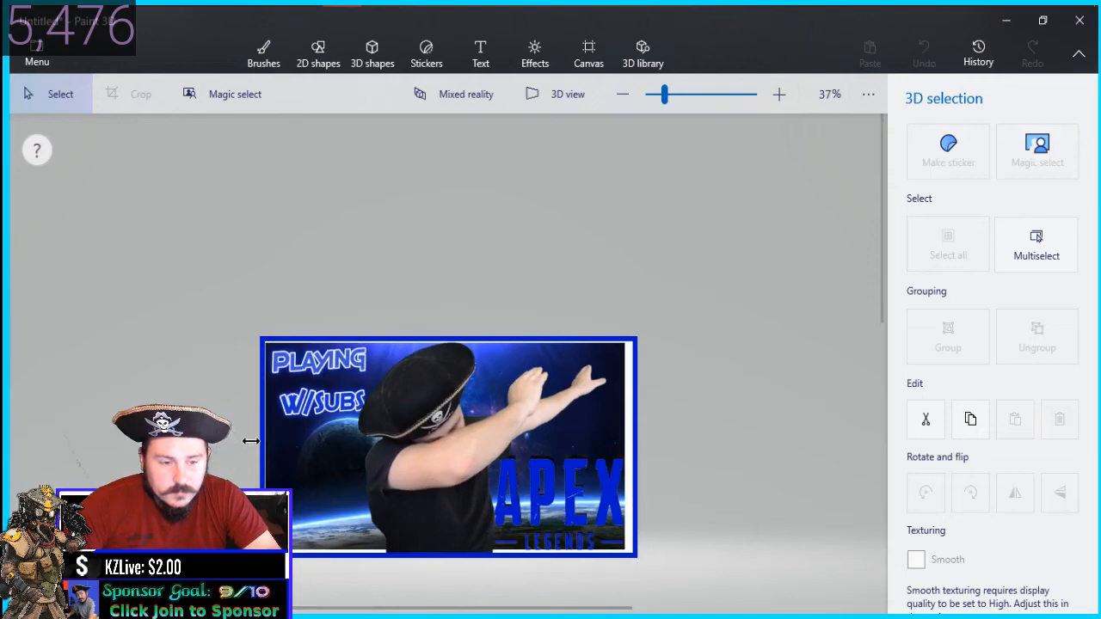
Fill the thumbnail border with orange using the Brushes fill tool.
left_click(447, 446)
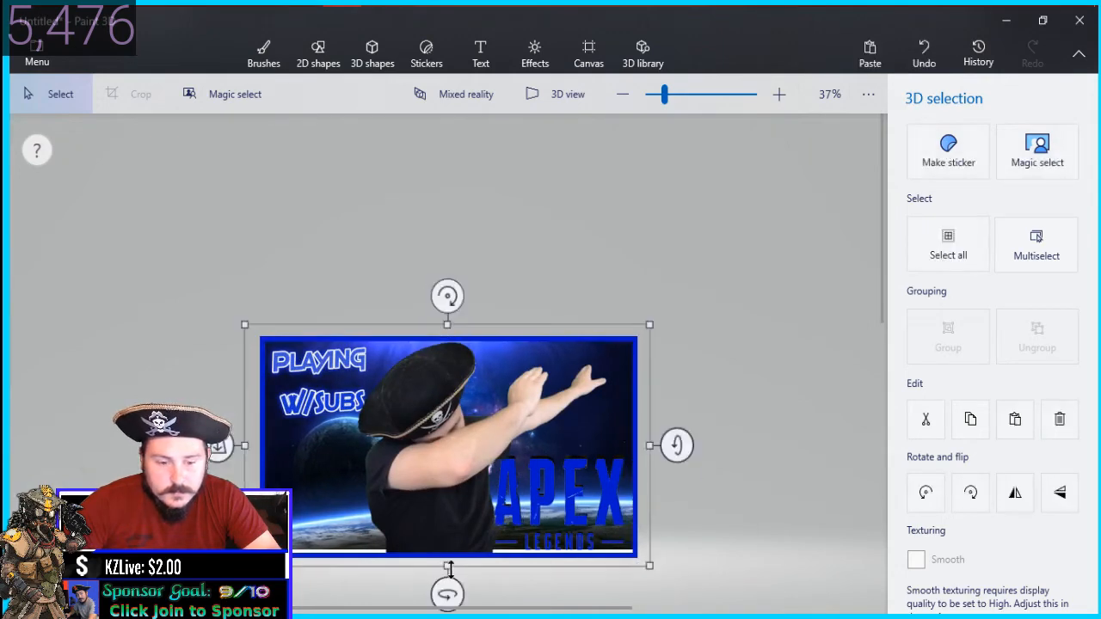
left_click(263, 51)
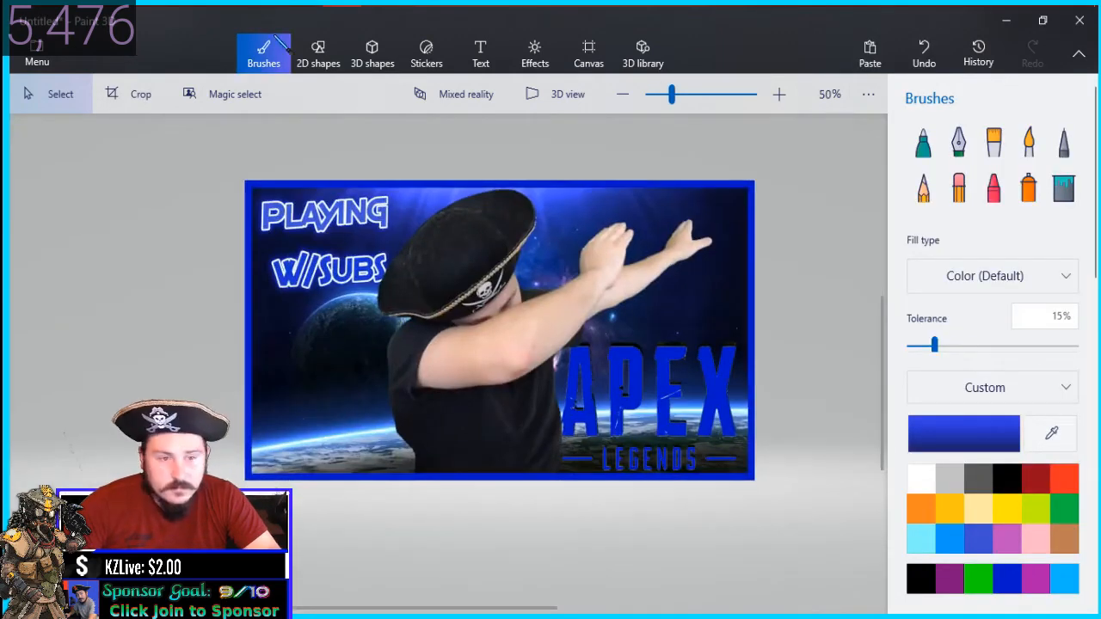
left_click(1063, 188)
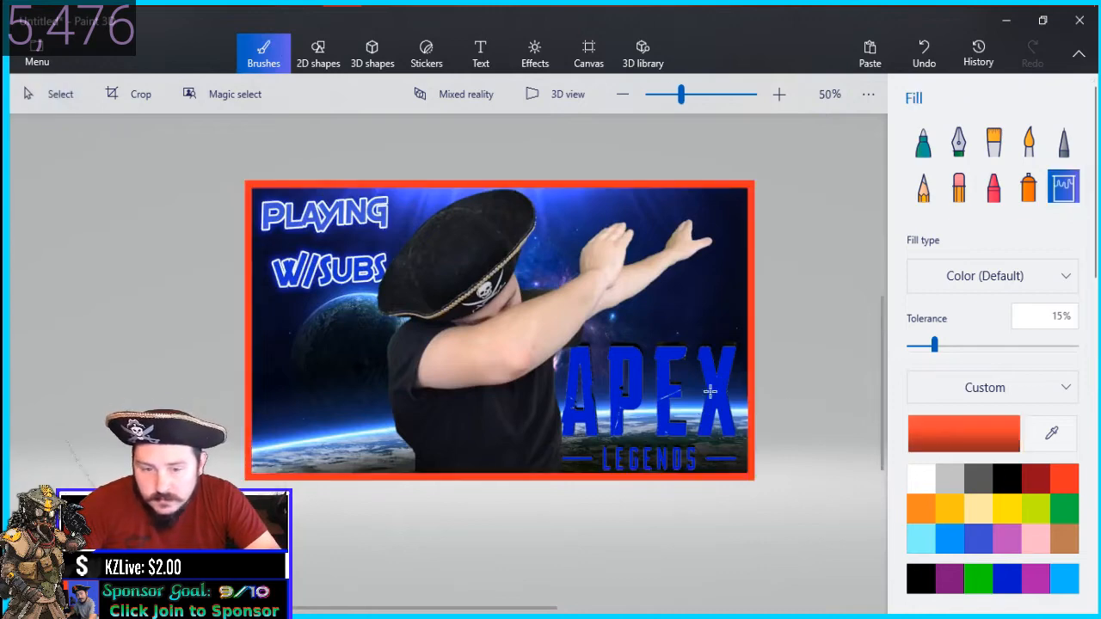